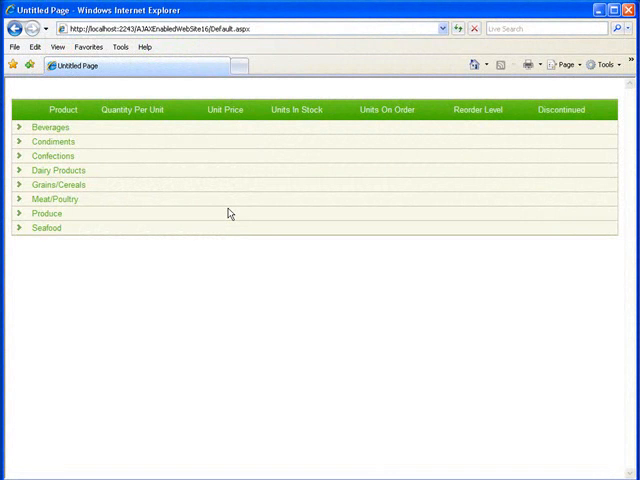
{"action": "mouse_move", "coordinate": [34, 132]}
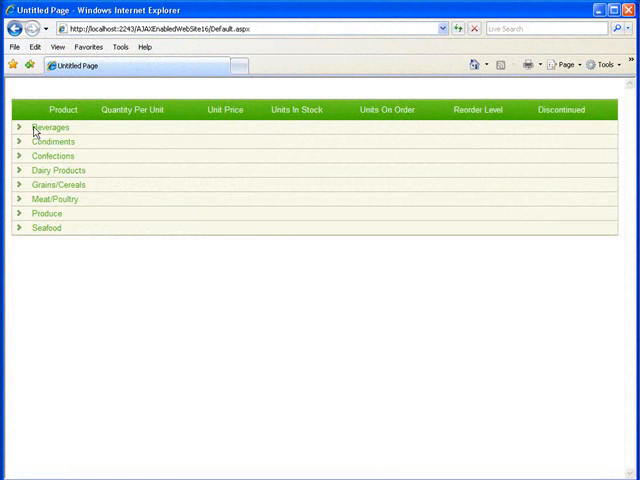
{"action": "mouse_move", "coordinate": [14, 127]}
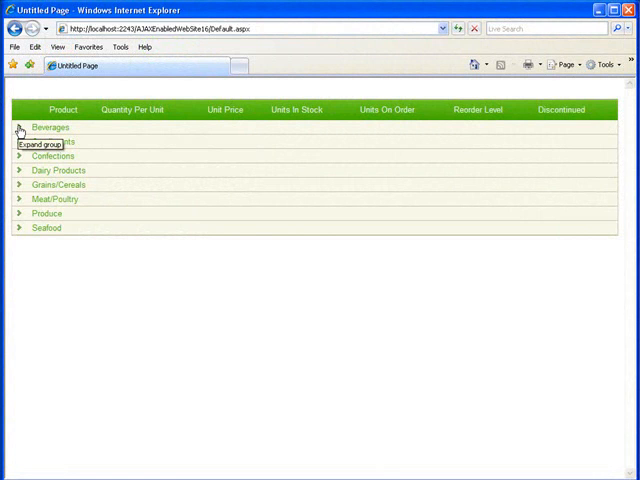
- Expand the Beverages group in the grouped product grid
{"action": "left_click", "coordinate": [18, 131]}
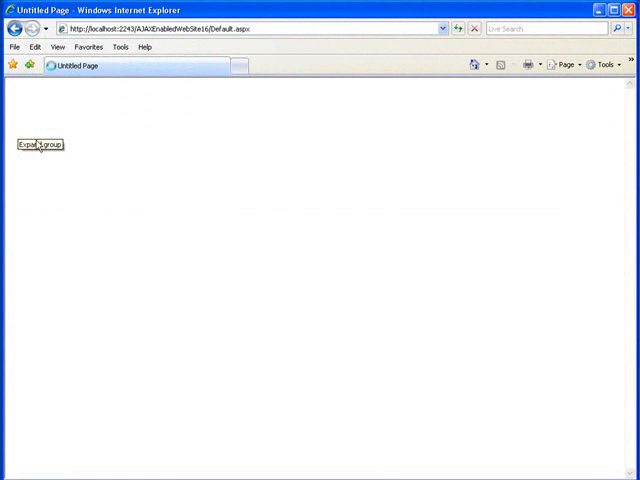
{"action": "left_click", "coordinate": [40, 144]}
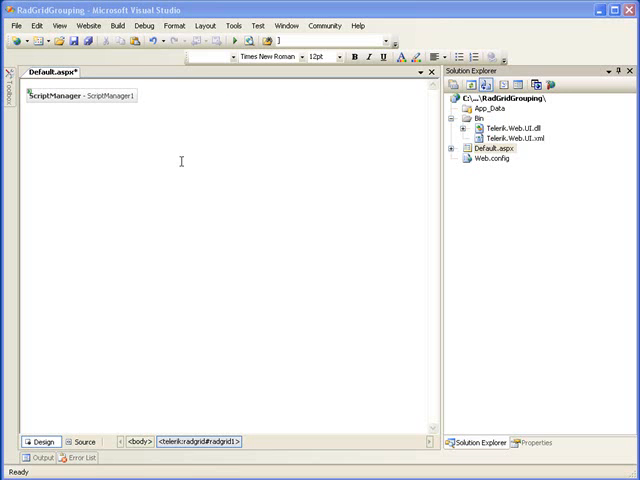
{"action": "mouse_move", "coordinate": [170, 148]}
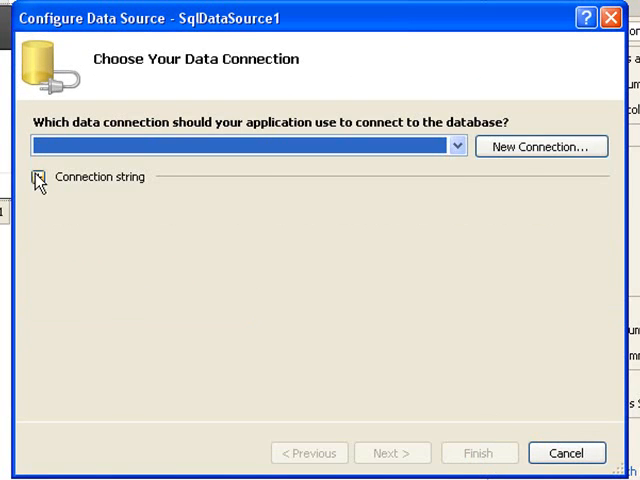
- Point SqlDataSource1 at Northwind's Alphabetical list of products, including ReorderLevel, test, and finish
{"action": "left_click", "coordinate": [456, 145]}
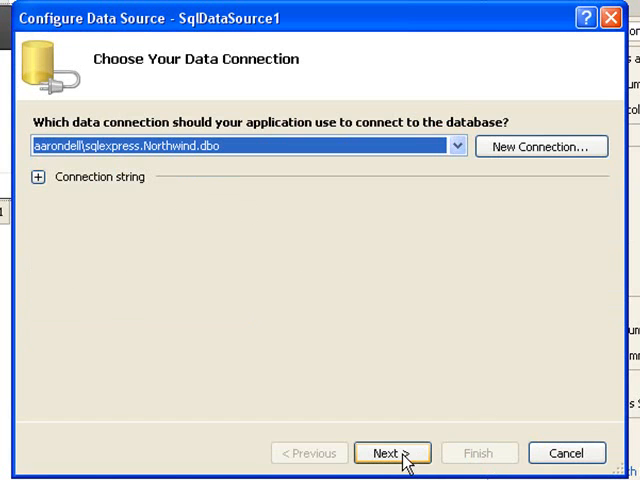
{"action": "mouse_move", "coordinate": [349, 293]}
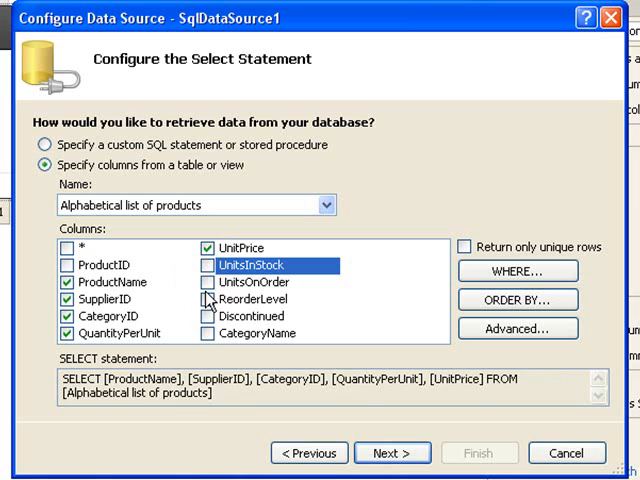
{"action": "left_click", "coordinate": [207, 316]}
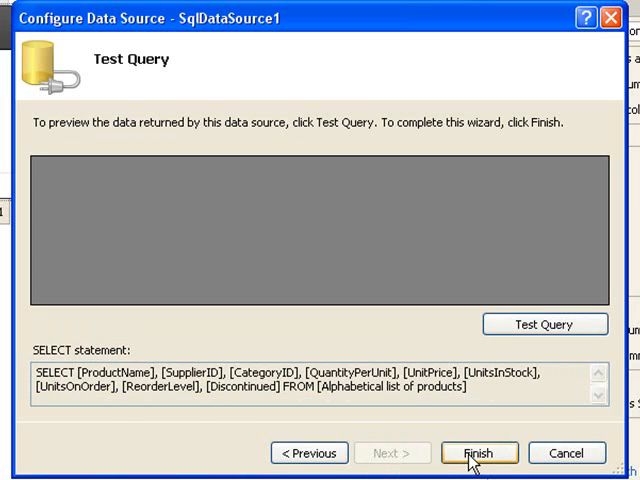
{"action": "left_click", "coordinate": [544, 323]}
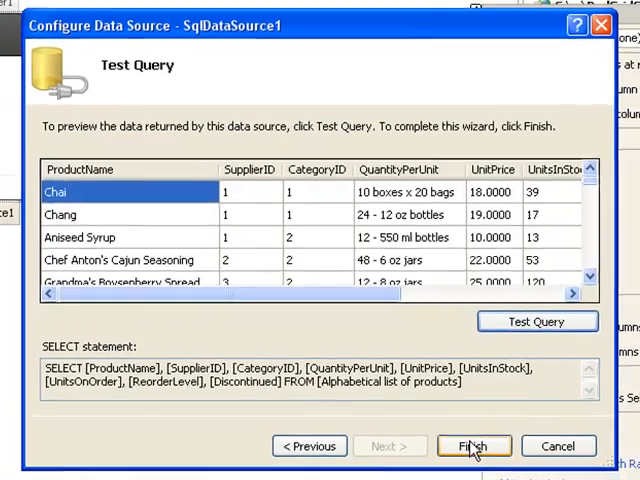
{"action": "left_click", "coordinate": [474, 446]}
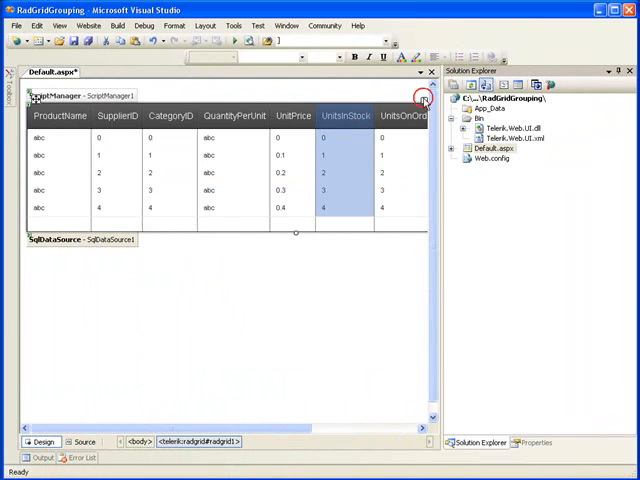
- Apply a green skin to the RadGrid through its smart tag
{"action": "left_click", "coordinate": [420, 100]}
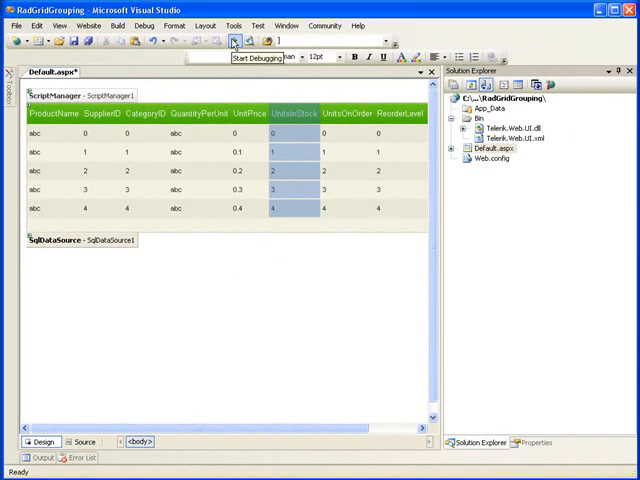
- Enable debugging, run the page, and scroll through the ungrouped product grid
{"action": "left_click", "coordinate": [233, 40]}
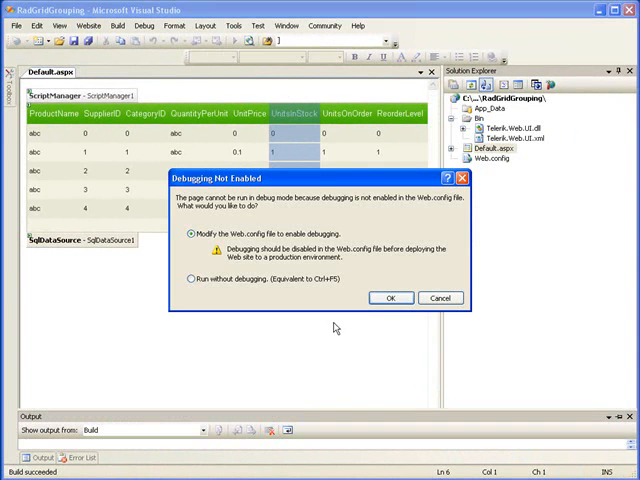
{"action": "mouse_move", "coordinate": [355, 262]}
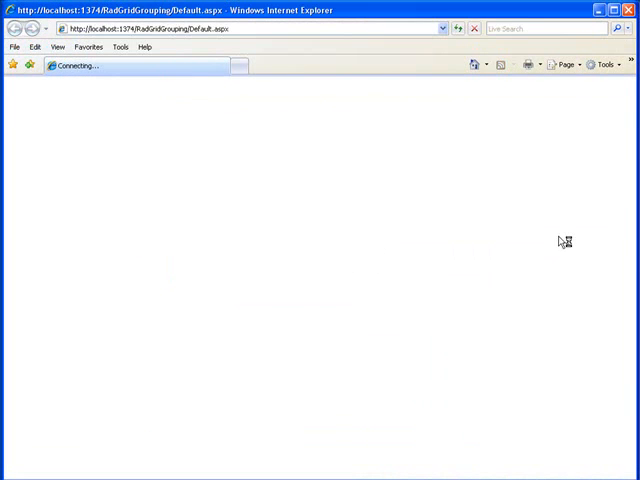
{"action": "mouse_move", "coordinate": [397, 259]}
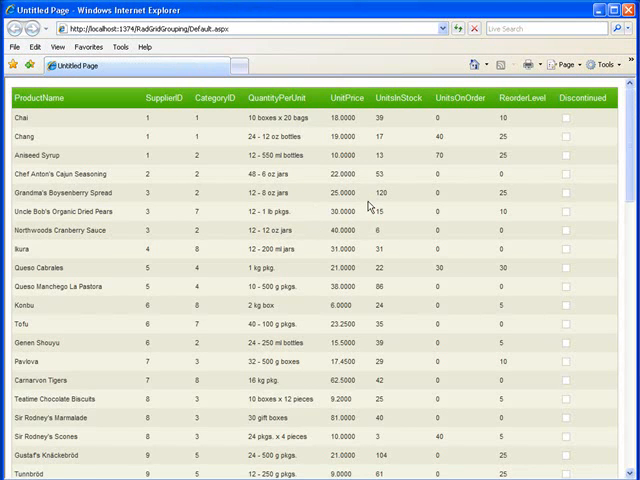
{"action": "scroll", "scroll_direction": "down", "scroll_amount": 3}
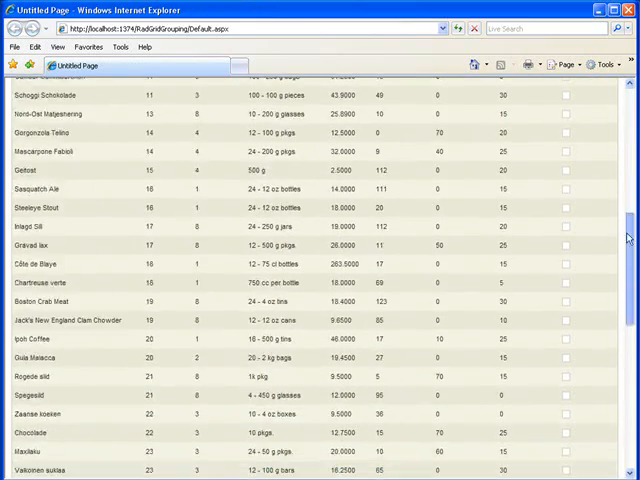
{"action": "scroll", "scroll_direction": "up", "scroll_amount": 3}
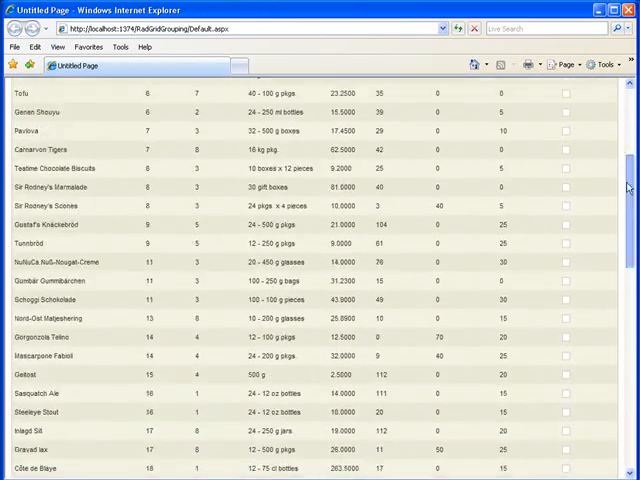
{"action": "scroll", "scroll_direction": "down", "scroll_amount": 3}
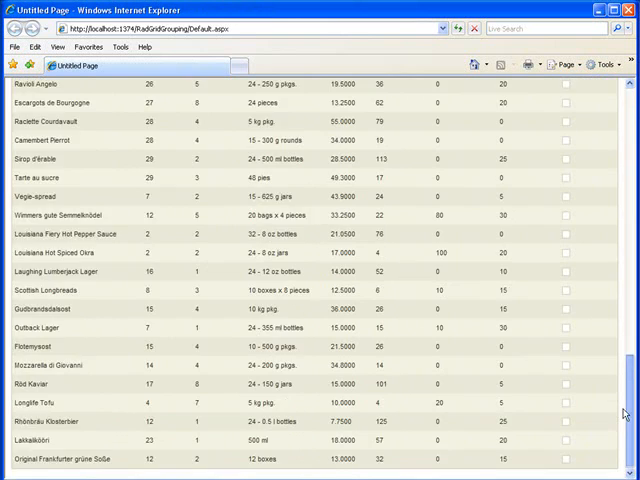
{"action": "scroll", "scroll_direction": "up", "scroll_amount": 3}
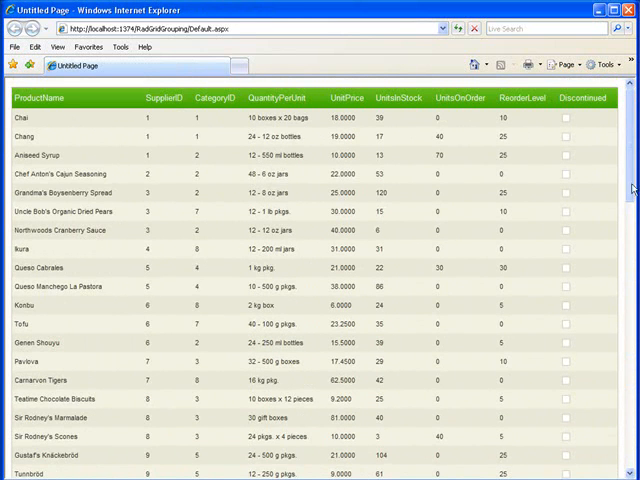
{"action": "mouse_move", "coordinate": [611, 222]}
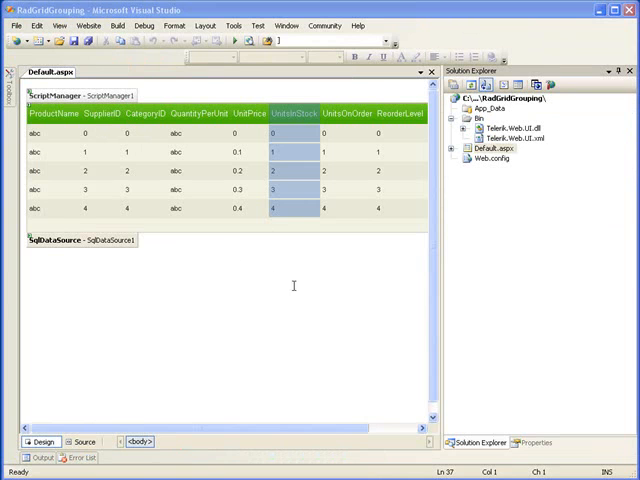
{"action": "mouse_move", "coordinate": [115, 150]}
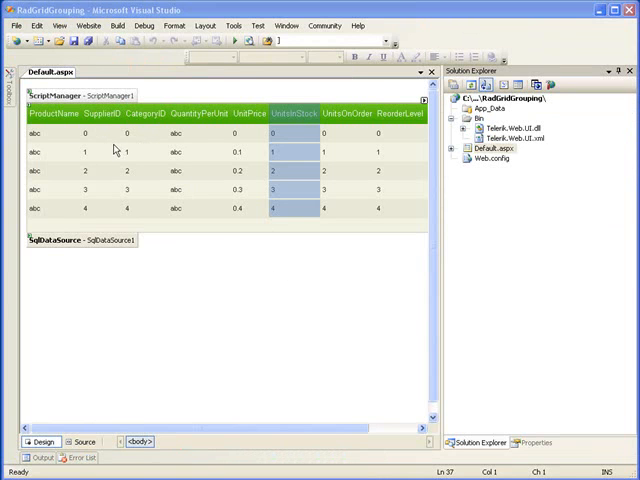
- Reopen SqlDataSource1's configuration and switch it to a custom SQL statement
{"action": "left_click", "coordinate": [423, 99]}
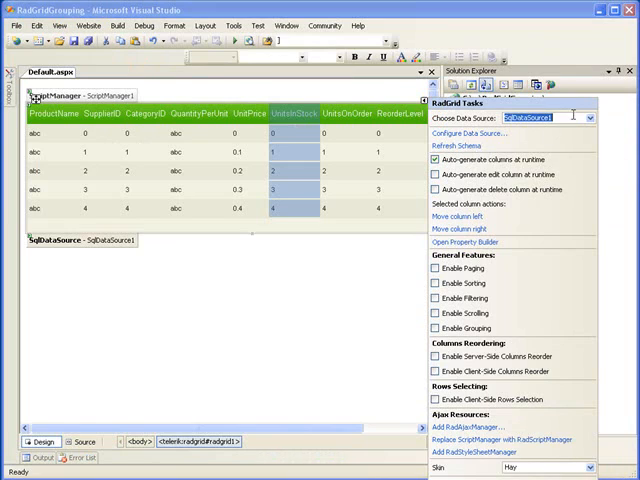
{"action": "left_click", "coordinate": [464, 135]}
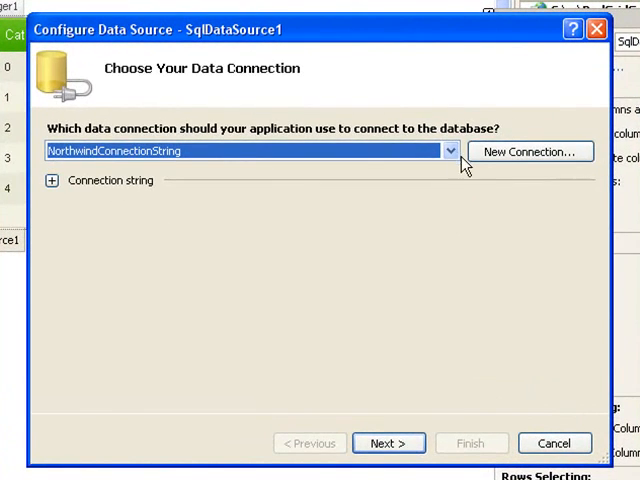
{"action": "left_click", "coordinate": [388, 443]}
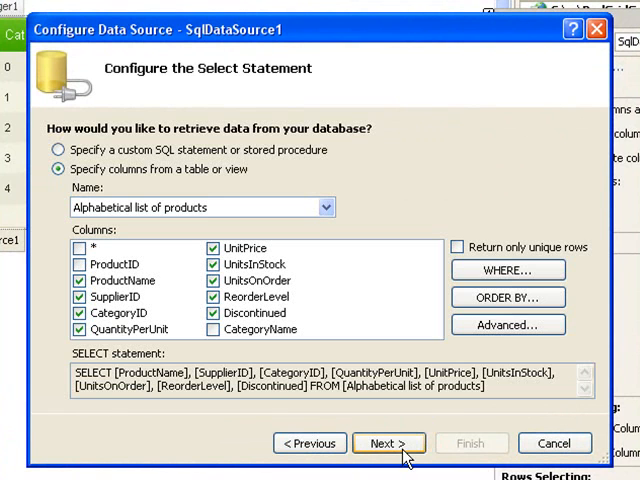
{"action": "mouse_move", "coordinate": [195, 169]}
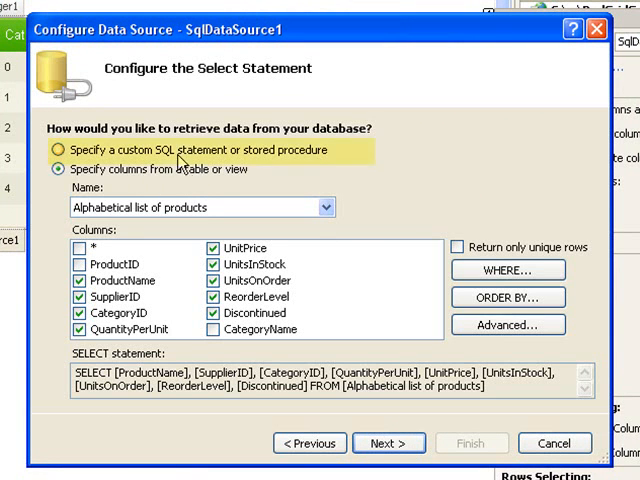
{"action": "left_click", "coordinate": [59, 149]}
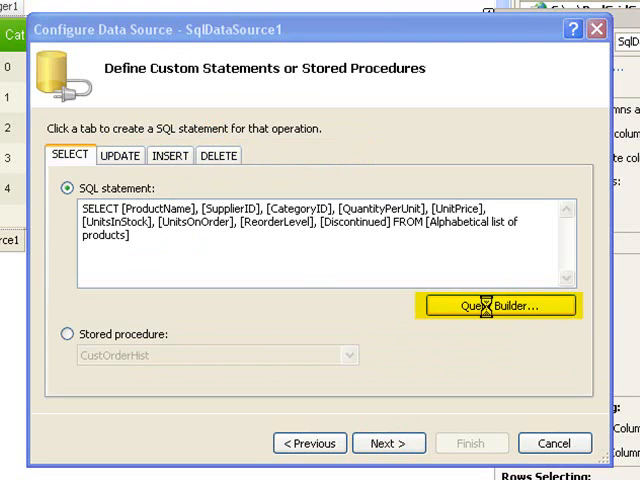
- Add the Categories and Suppliers tables in a maximized Query Builder
{"action": "left_click", "coordinate": [498, 305]}
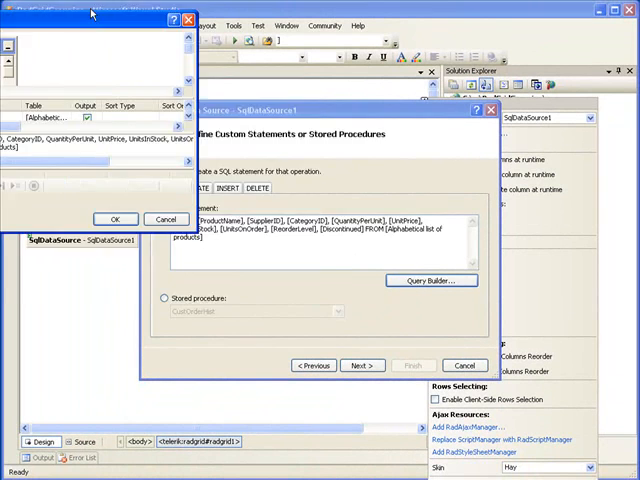
{"action": "left_click", "coordinate": [430, 280]}
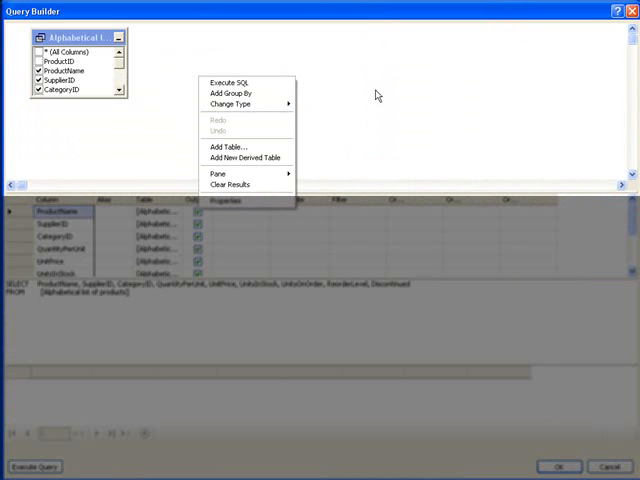
{"action": "left_click", "coordinate": [227, 146]}
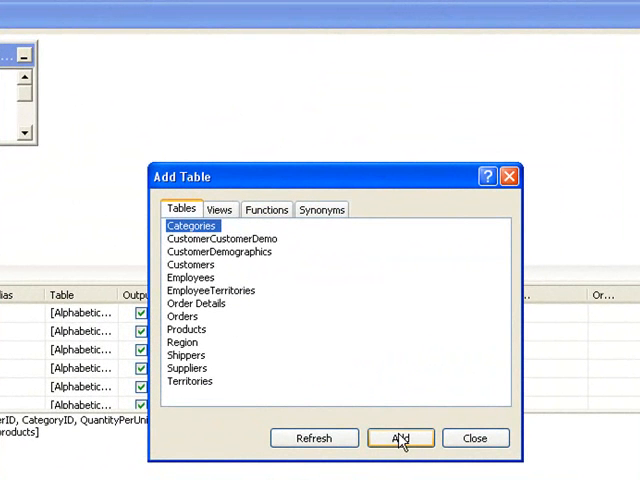
{"action": "left_click", "coordinate": [400, 438]}
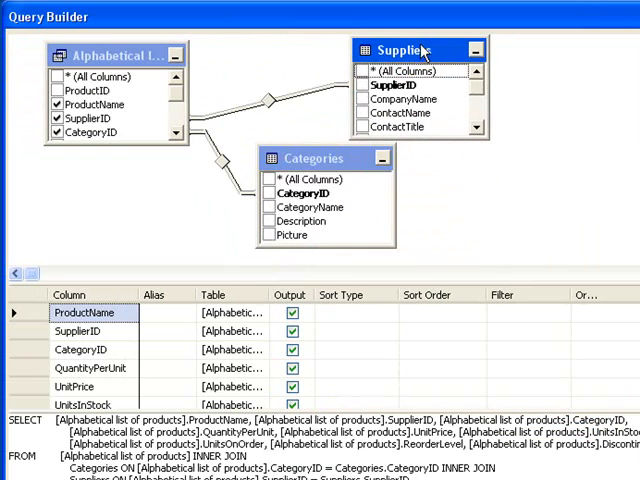
- Move Categories beneath Suppliers and drop CategoryID from the query output
{"action": "left_click_drag", "start_coordinate": [313, 158], "coordinate": [402, 162]}
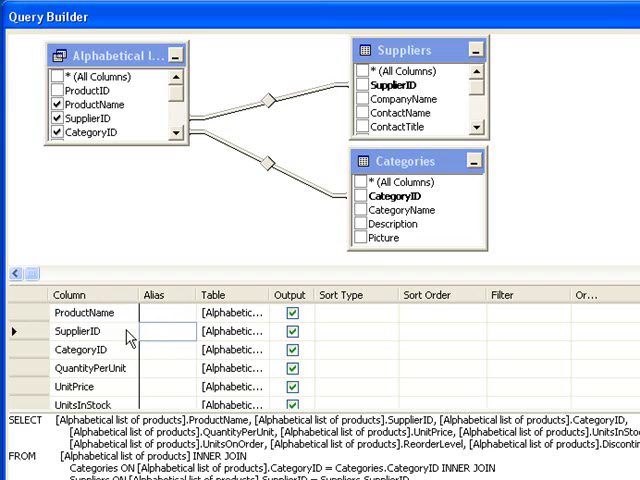
{"action": "left_click", "coordinate": [85, 353]}
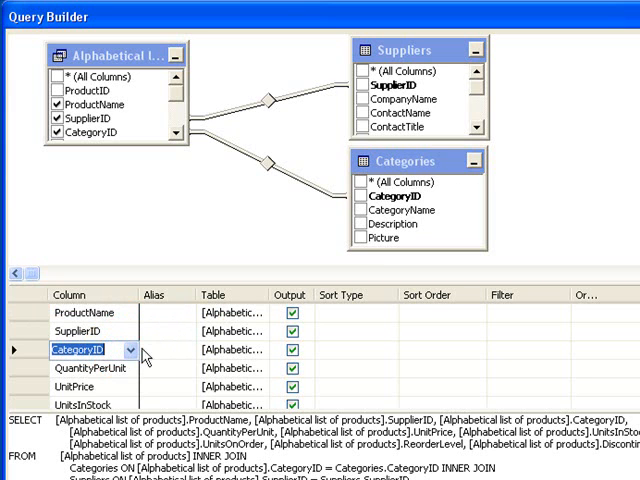
{"action": "left_click", "coordinate": [291, 349]}
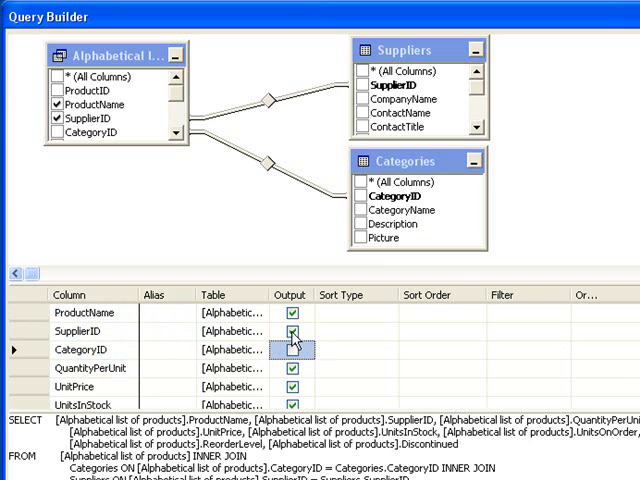
- Drop SupplierID from the output and add CategoryName from Categories
{"action": "left_click", "coordinate": [293, 331]}
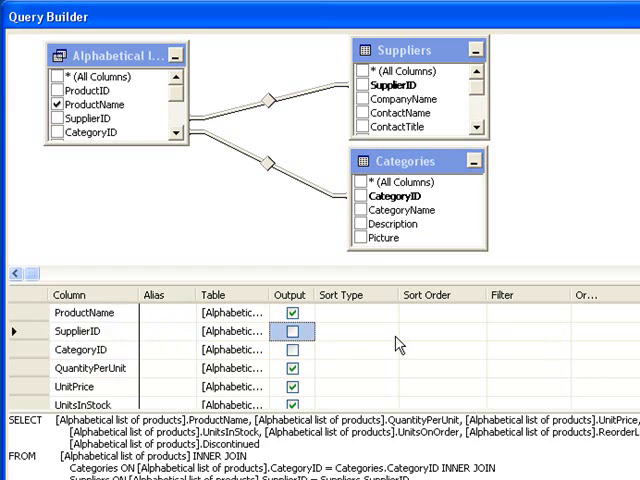
{"action": "scroll", "scroll_direction": "down", "scroll_amount": 3}
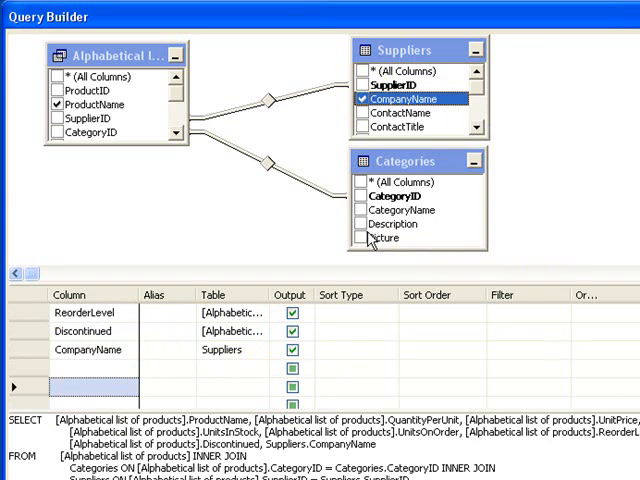
{"action": "left_click", "coordinate": [362, 210]}
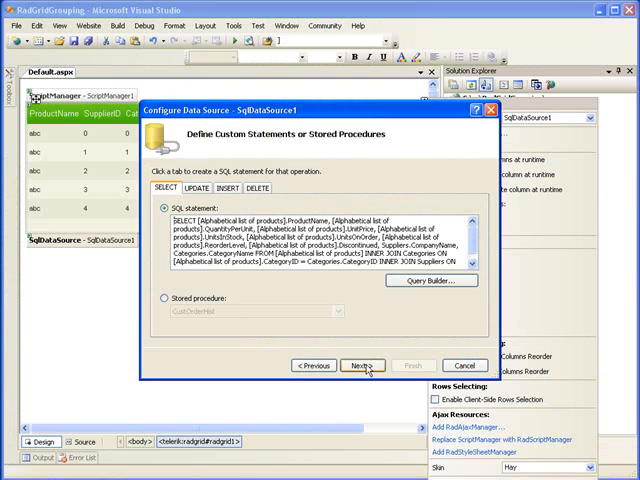
- Finish the wizard with the custom SQL, keeping RadGrid1's existing datasource schema
{"action": "left_click", "coordinate": [361, 365]}
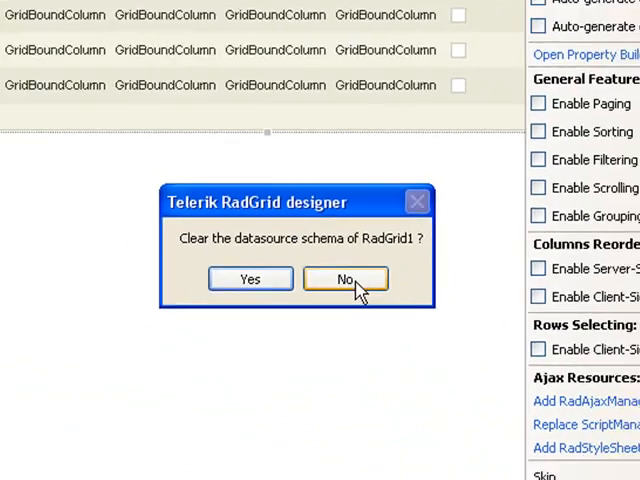
{"action": "left_click", "coordinate": [345, 278]}
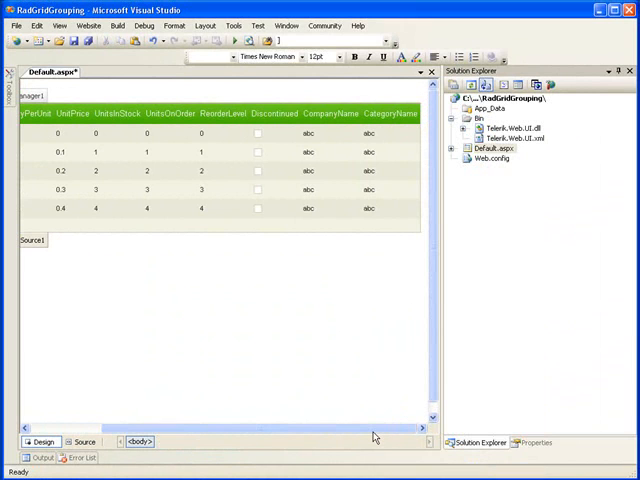
{"action": "mouse_move", "coordinate": [296, 283]}
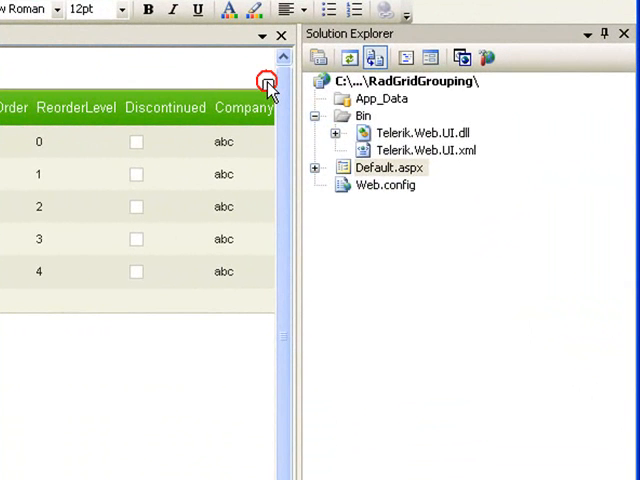
- Check Enable Grouping in the RadGrid Tasks smart tag
{"action": "left_click", "coordinate": [266, 86]}
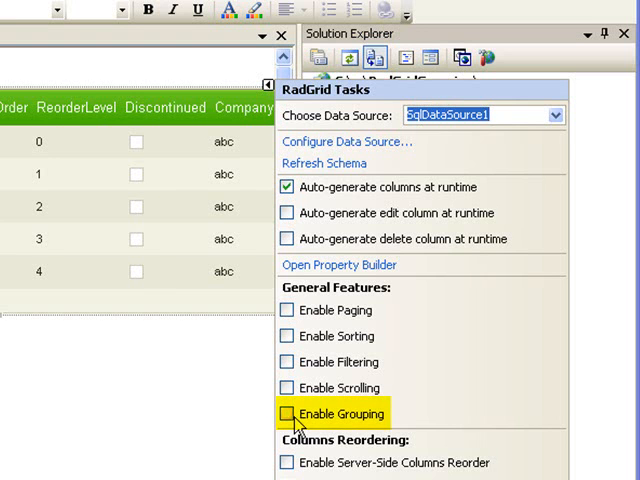
{"action": "left_click", "coordinate": [286, 412]}
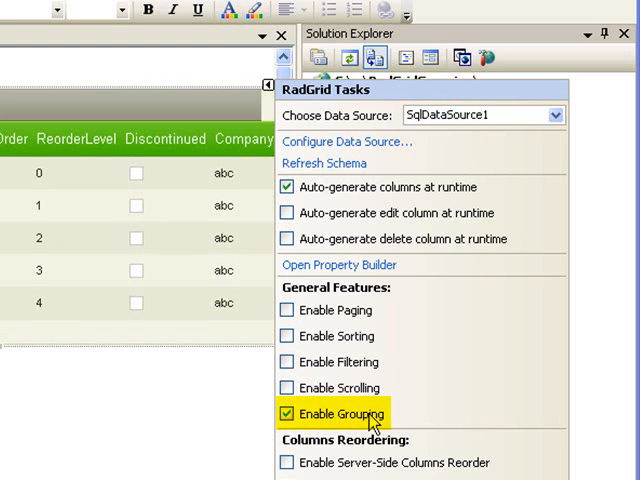
{"action": "left_click", "coordinate": [297, 413]}
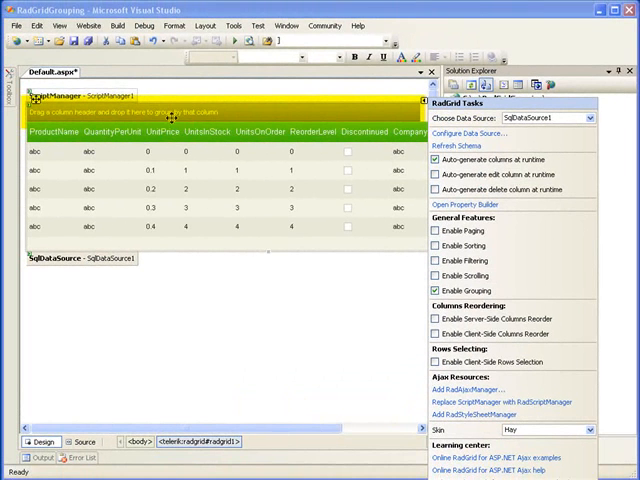
{"action": "mouse_move", "coordinate": [343, 334]}
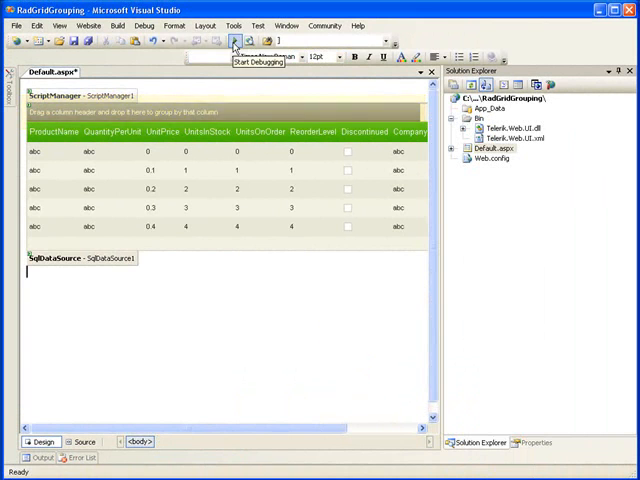
- Start debugging to run the page in Internet Explorer
{"action": "left_click", "coordinate": [234, 40]}
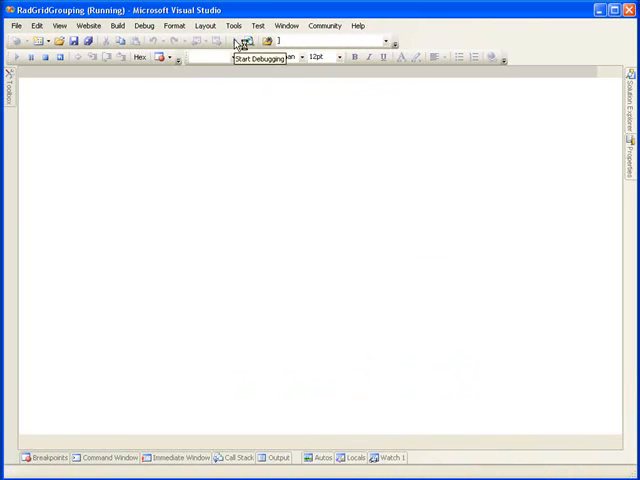
{"action": "left_click", "coordinate": [245, 40]}
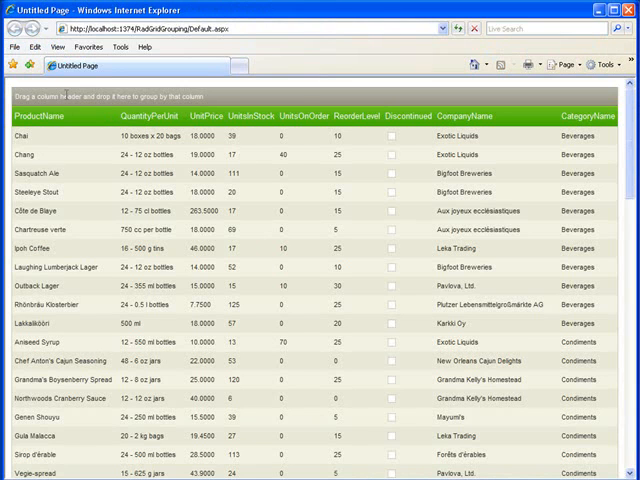
{"action": "mouse_move", "coordinate": [628, 165]}
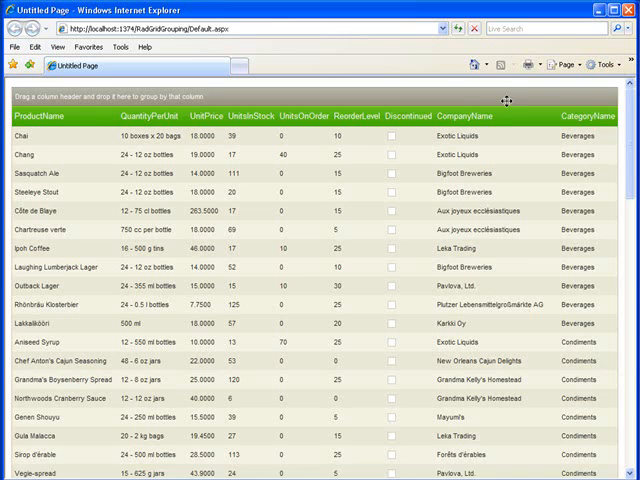
{"action": "mouse_move", "coordinate": [395, 97]}
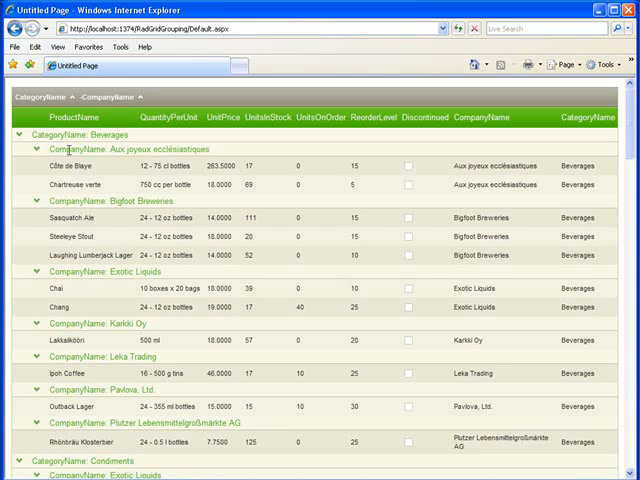
{"action": "mouse_move", "coordinate": [550, 104]}
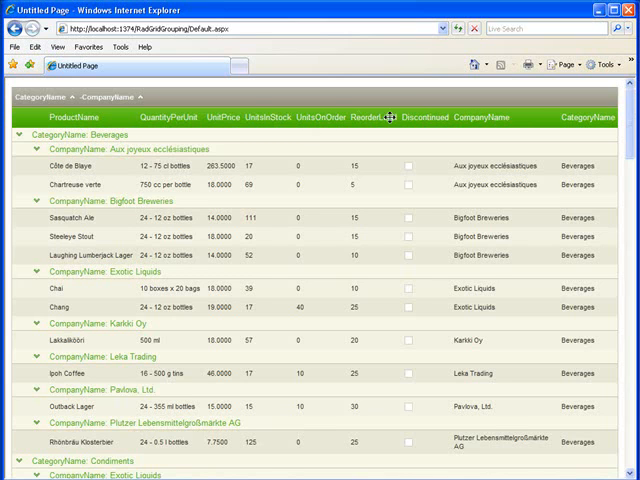
{"action": "mouse_move", "coordinate": [360, 215]}
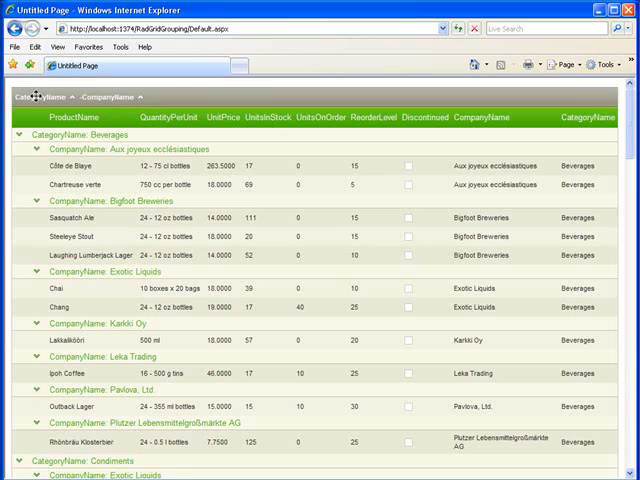
{"action": "mouse_move", "coordinate": [262, 99]}
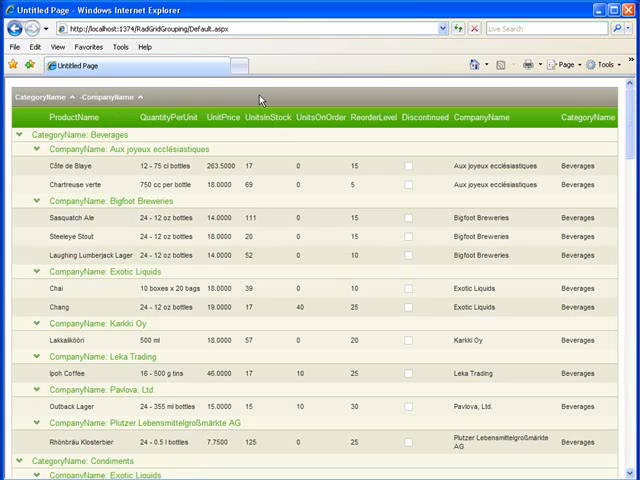
{"action": "mouse_move", "coordinate": [372, 166]}
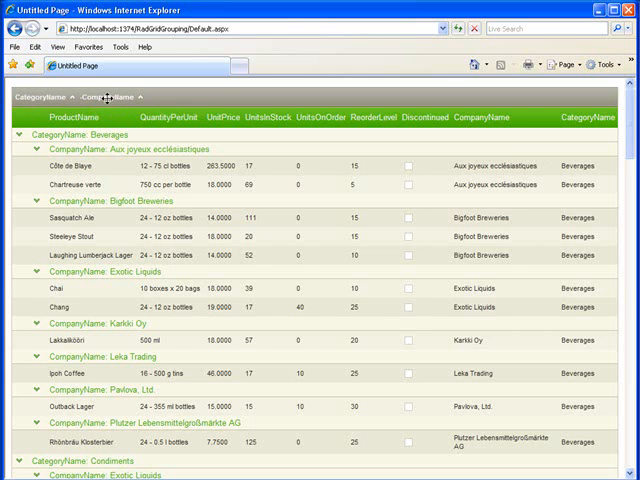
{"action": "mouse_move", "coordinate": [585, 117]}
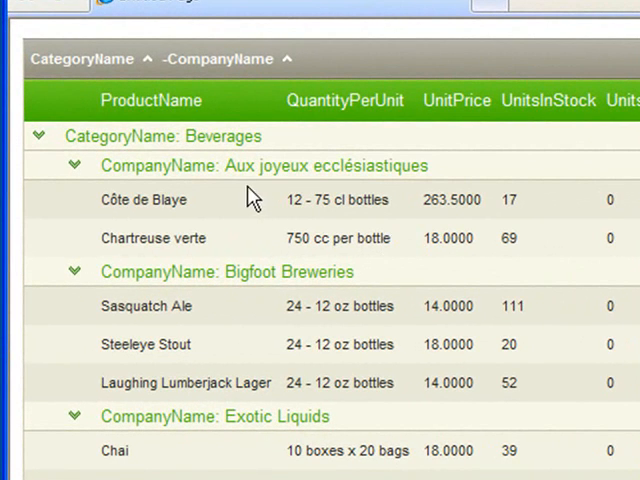
{"action": "mouse_move", "coordinate": [80, 138]}
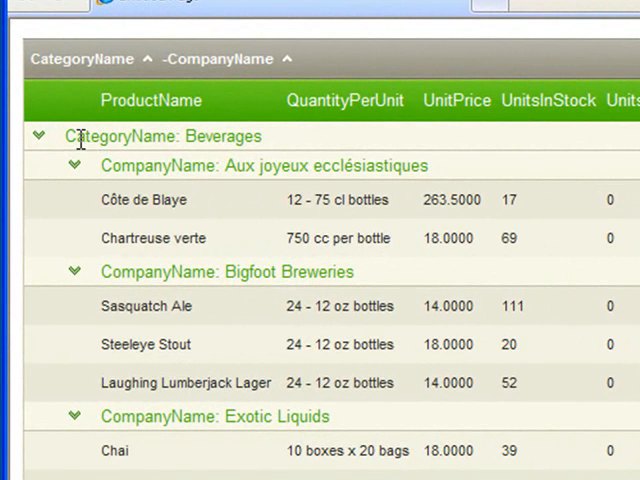
{"action": "double_click", "coordinate": [118, 136]}
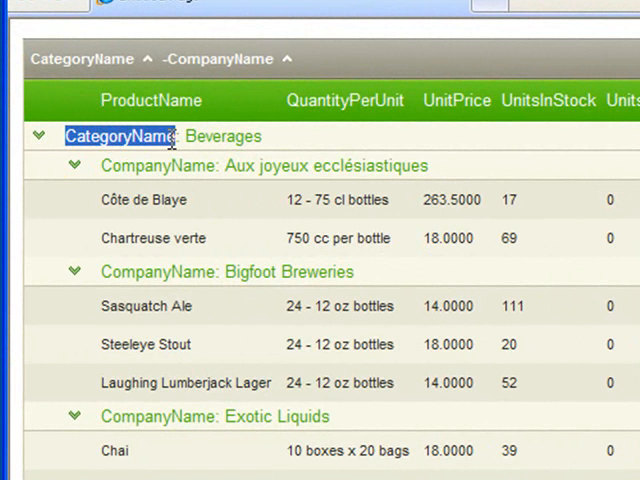
{"action": "left_click", "coordinate": [222, 136]}
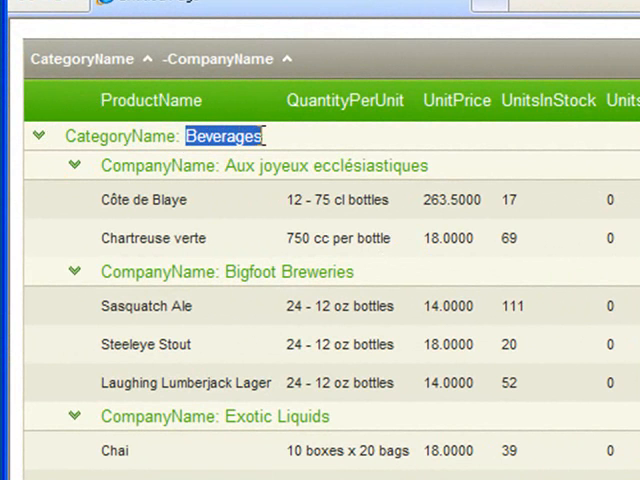
{"action": "scroll", "scroll_direction": "down", "scroll_amount": 3}
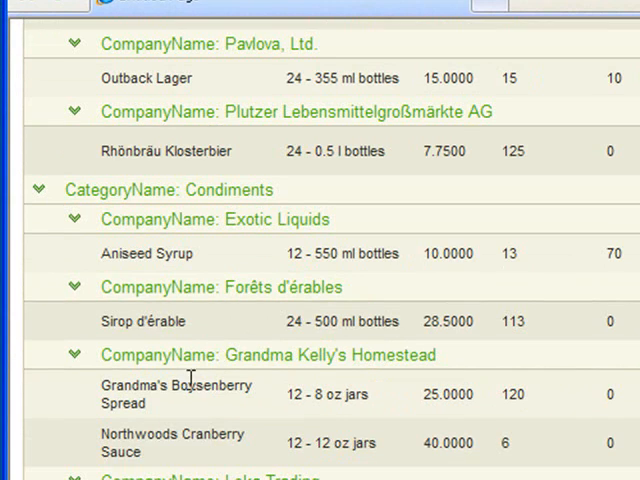
{"action": "scroll", "scroll_direction": "up", "scroll_amount": 3}
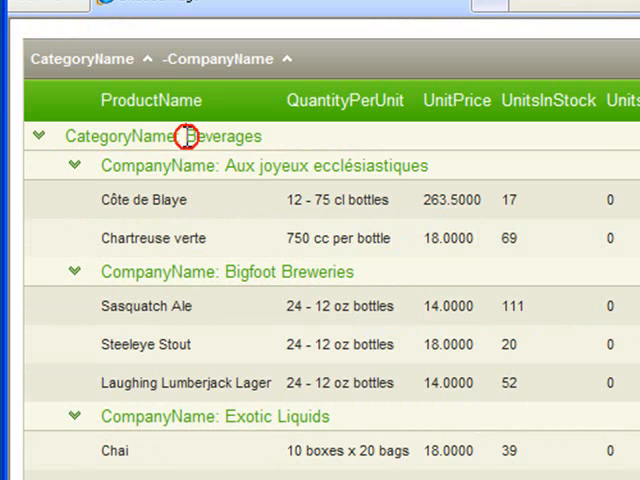
{"action": "double_click", "coordinate": [222, 136]}
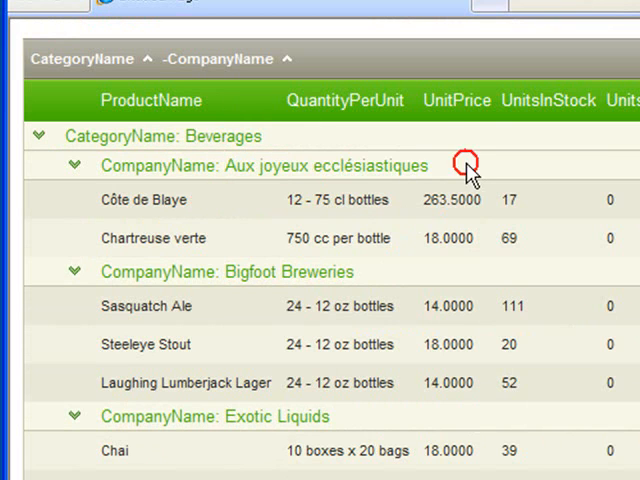
{"action": "mouse_move", "coordinate": [410, 145]}
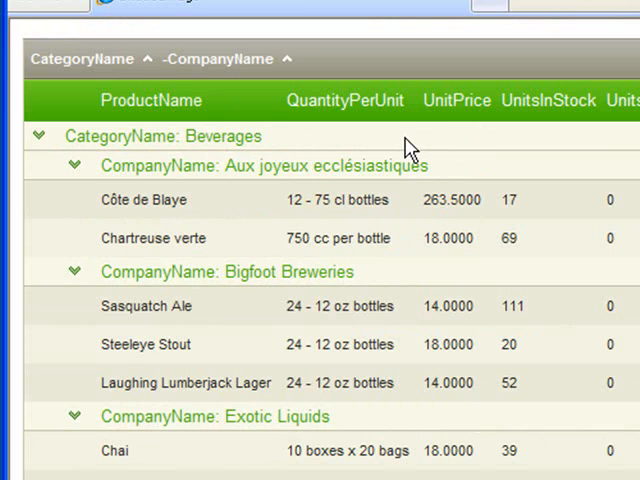
{"action": "mouse_move", "coordinate": [258, 119]}
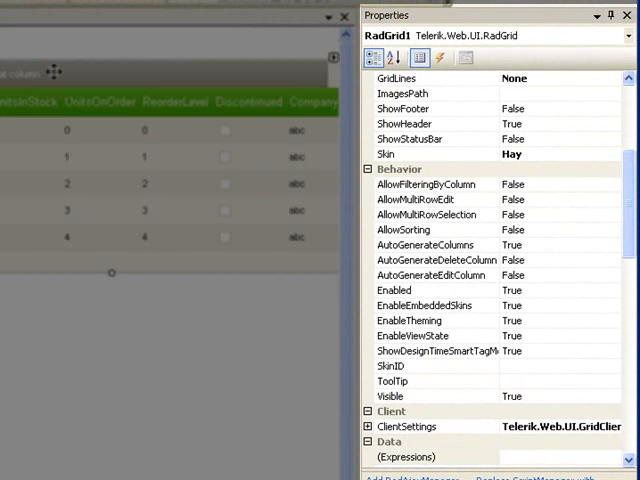
- Hide the grid's group-by drop area in the Properties window
{"action": "scroll", "scroll_direction": "down", "scroll_amount": 3}
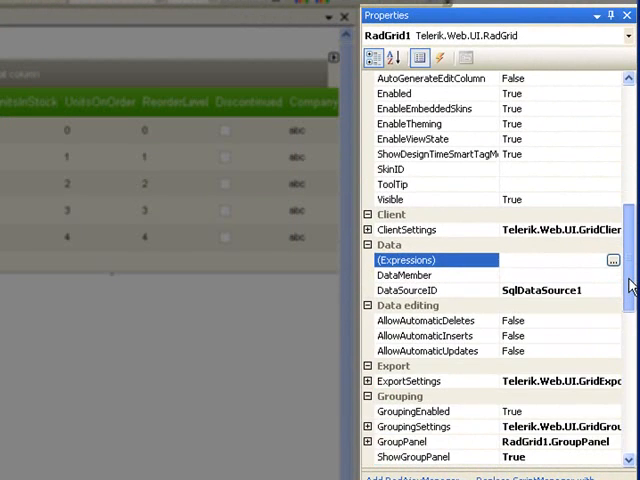
{"action": "scroll", "scroll_direction": "down", "scroll_amount": 3}
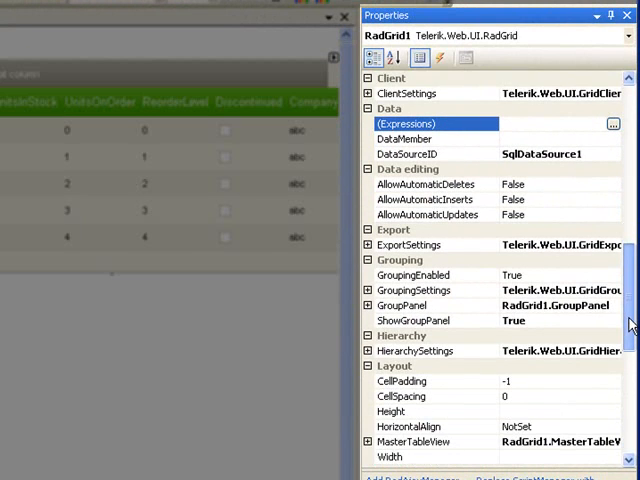
{"action": "scroll", "scroll_direction": "down", "scroll_amount": 3}
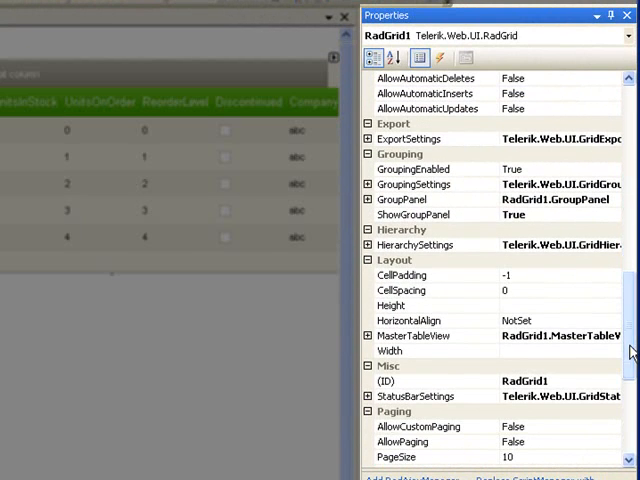
{"action": "left_click", "coordinate": [413, 214]}
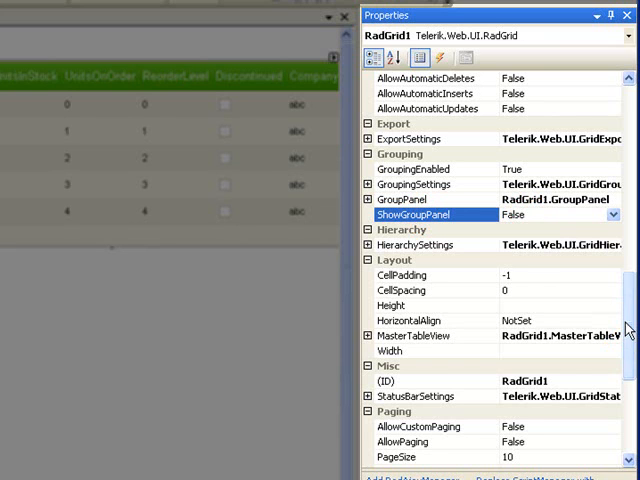
- Set MasterTableView GroupsDefaultExpanded to False so groups start collapsed
{"action": "scroll", "scroll_direction": "down", "scroll_amount": 3}
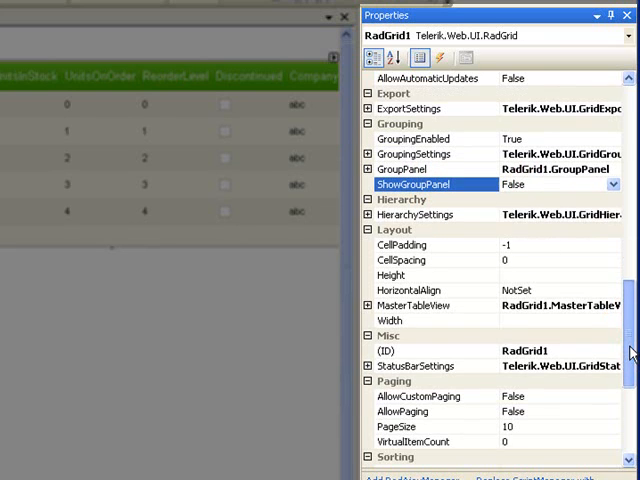
{"action": "scroll", "scroll_direction": "down", "scroll_amount": 3}
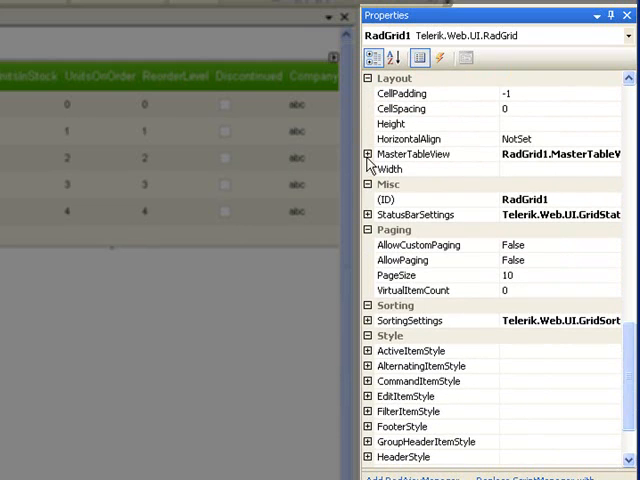
{"action": "left_click", "coordinate": [380, 154]}
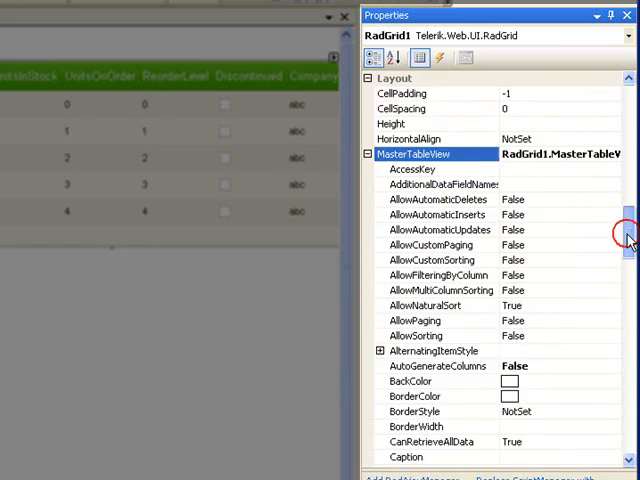
{"action": "scroll", "scroll_direction": "down", "scroll_amount": 3}
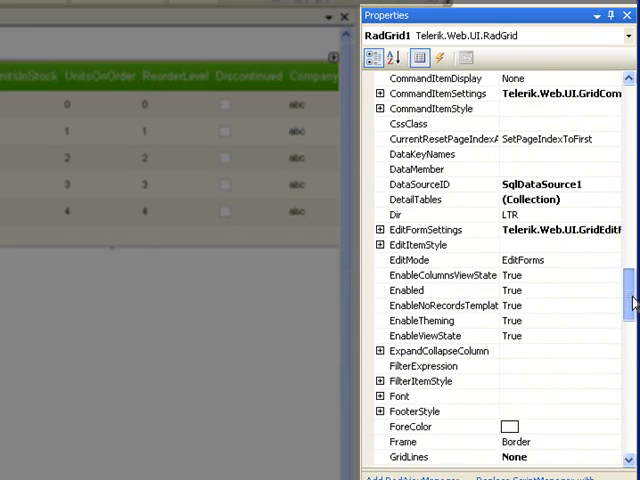
{"action": "scroll", "scroll_direction": "down", "scroll_amount": 3}
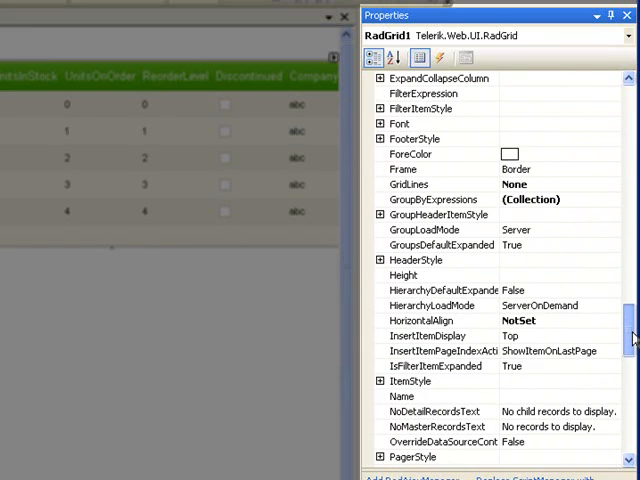
{"action": "left_click", "coordinate": [440, 245]}
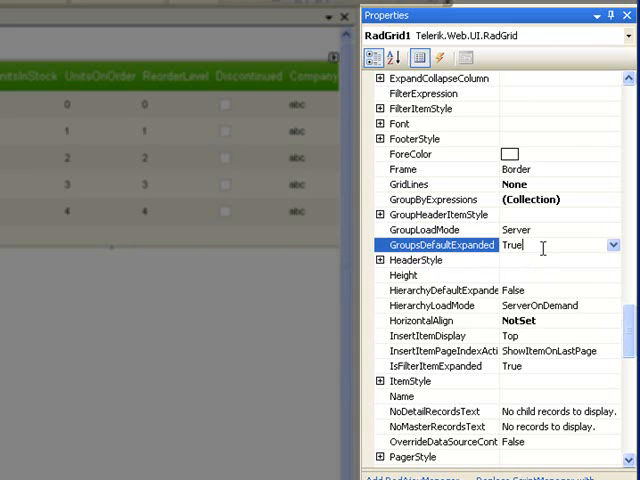
{"action": "left_click", "coordinate": [612, 245]}
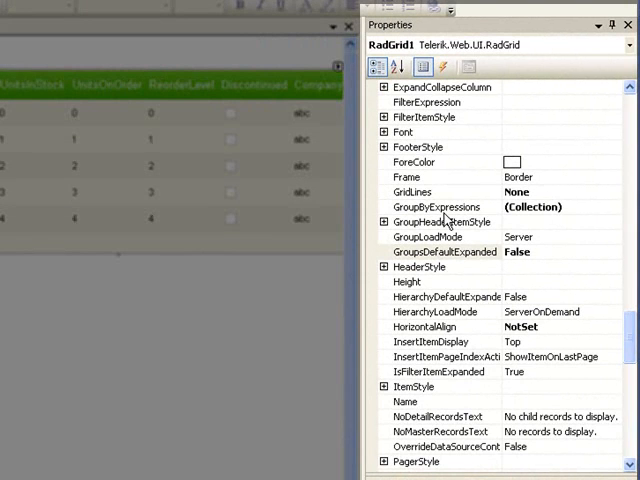
{"action": "left_click", "coordinate": [445, 207]}
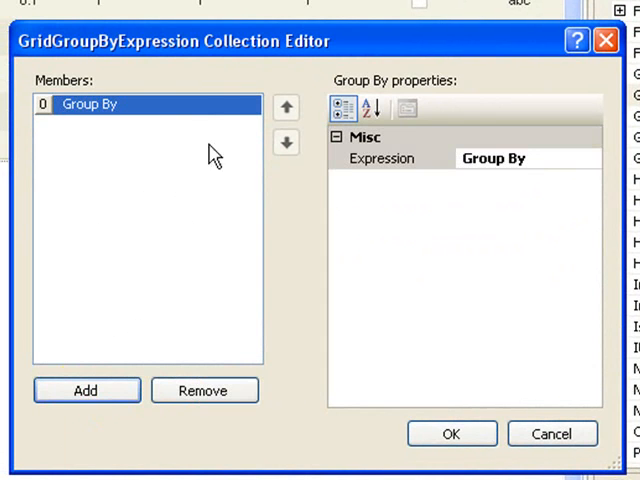
- Add 'Group By CategoryName' and 'Group By CompanyName' expressions and confirm with OK
{"action": "left_click", "coordinate": [381, 158]}
{"action": "type", "text": " Cate"}
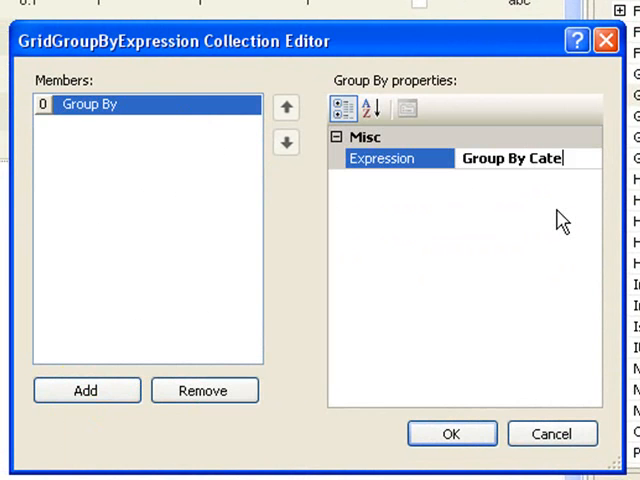
{"action": "type", "text": "goryName"}
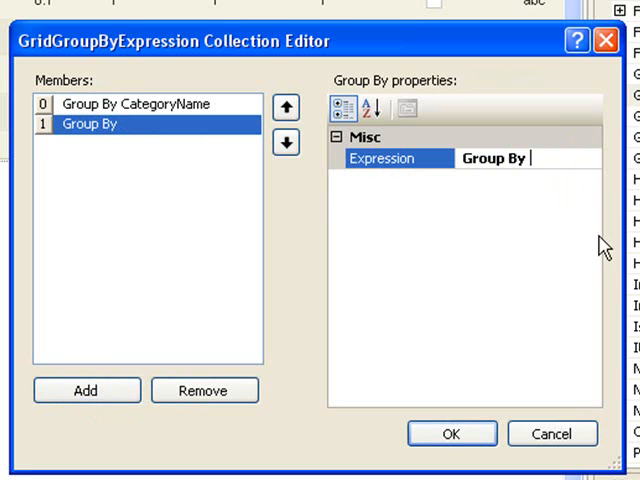
{"action": "type", "text": "CompanyName"}
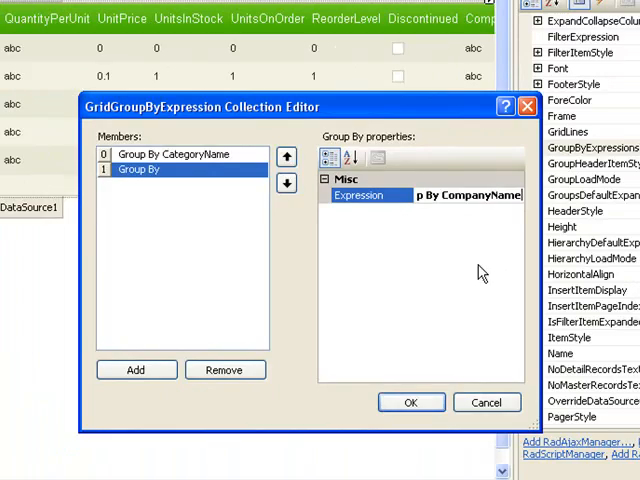
{"action": "left_click", "coordinate": [411, 402]}
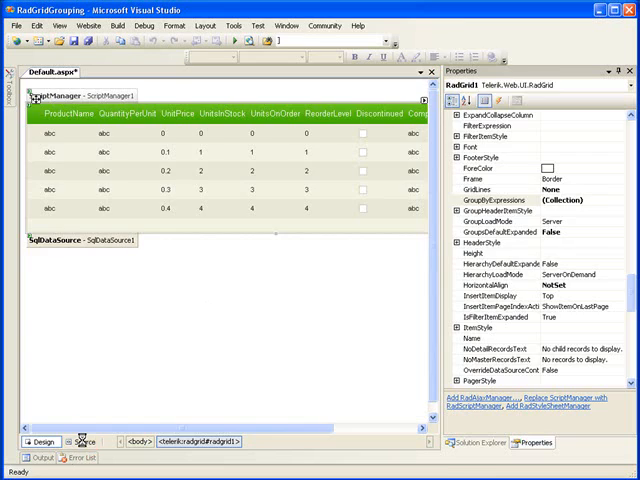
- Show Default.aspx source and scroll to the generated GroupByExpressions markup
{"action": "left_click", "coordinate": [84, 441]}
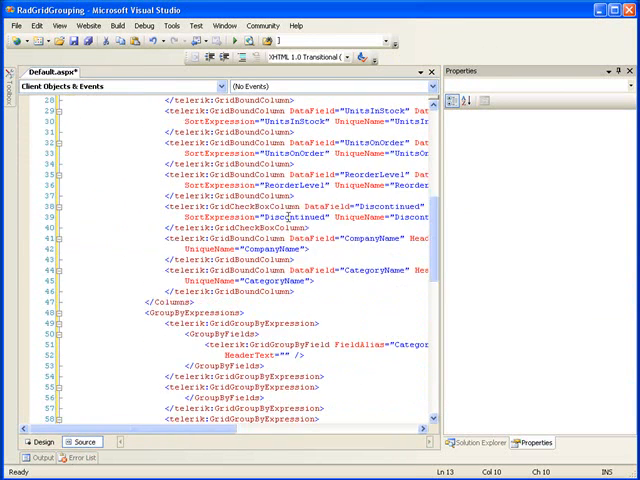
{"action": "scroll", "scroll_direction": "down", "scroll_amount": 3}
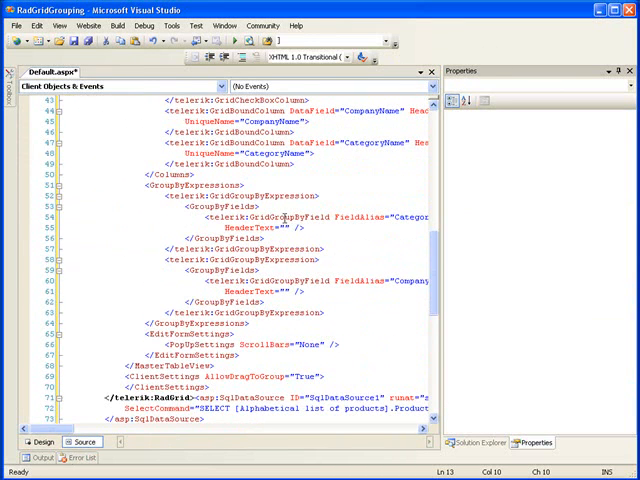
{"action": "left_click", "coordinate": [290, 218]}
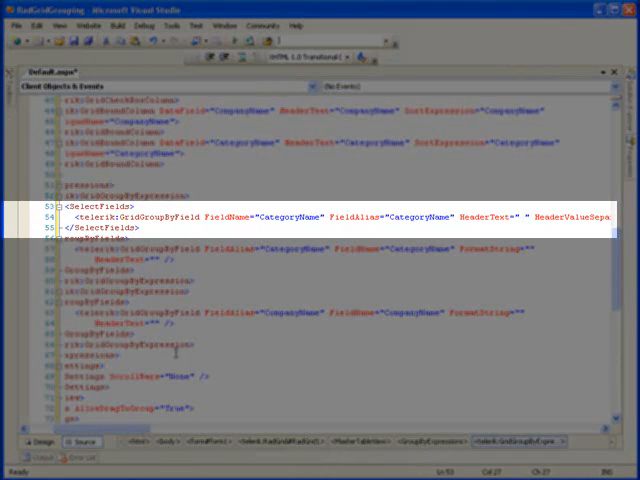
- Blank the select fields' header text and set the second field to CompanyName, then return to Design
{"action": "double_click", "coordinate": [160, 216]}
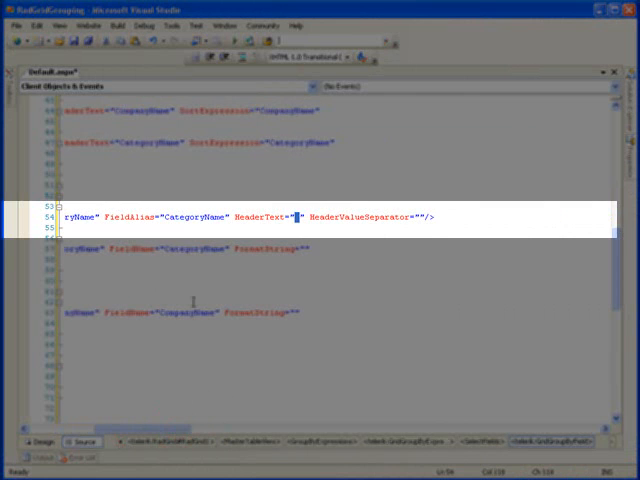
{"action": "mouse_move", "coordinate": [408, 208]}
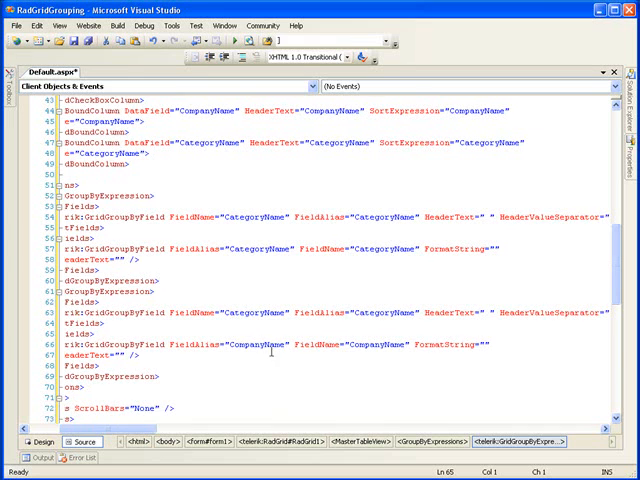
{"action": "double_click", "coordinate": [268, 347]}
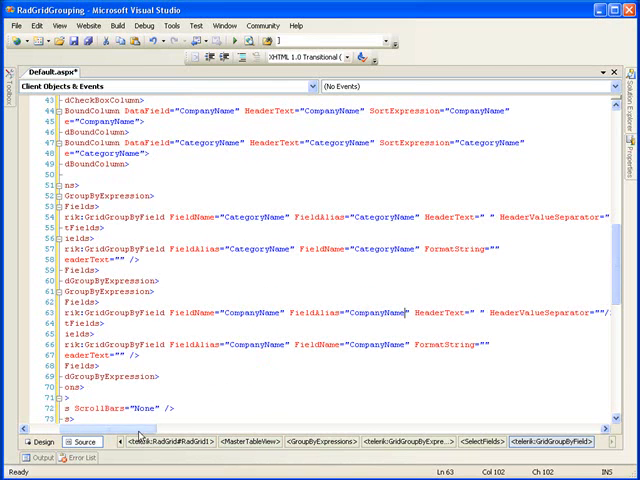
{"action": "left_click", "coordinate": [42, 441]}
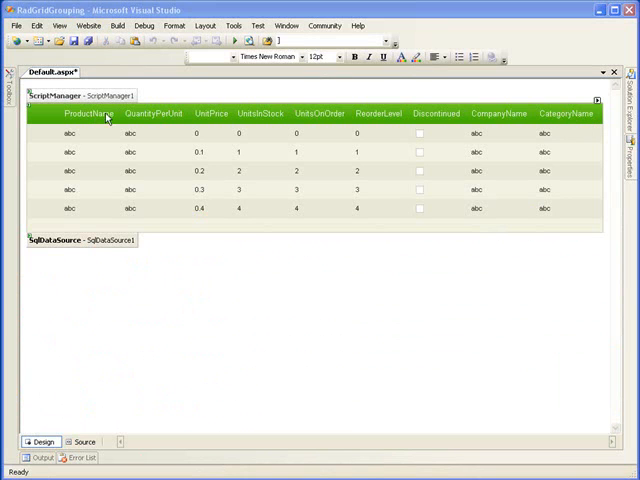
{"action": "mouse_move", "coordinate": [158, 121]}
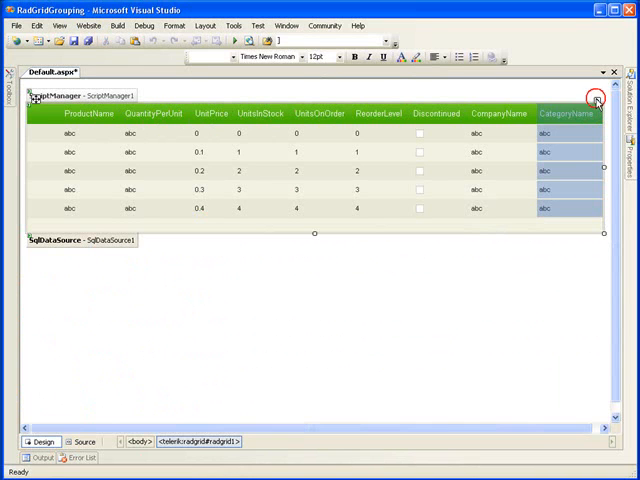
- Select the RadGrid, open its smart tag, and launch Open Property Builder
{"action": "left_click", "coordinate": [596, 100]}
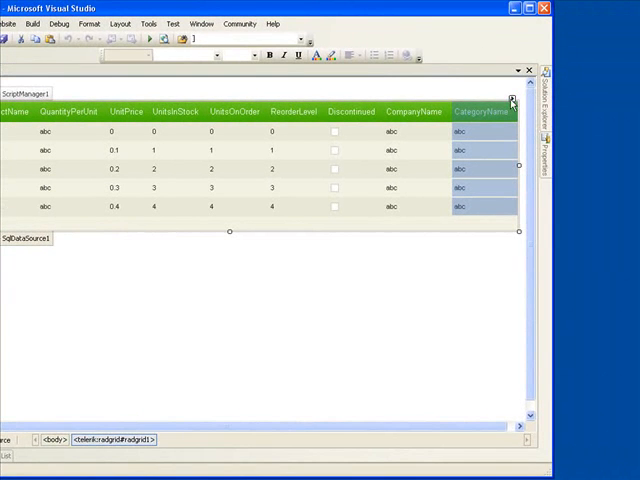
{"action": "left_click", "coordinate": [511, 100]}
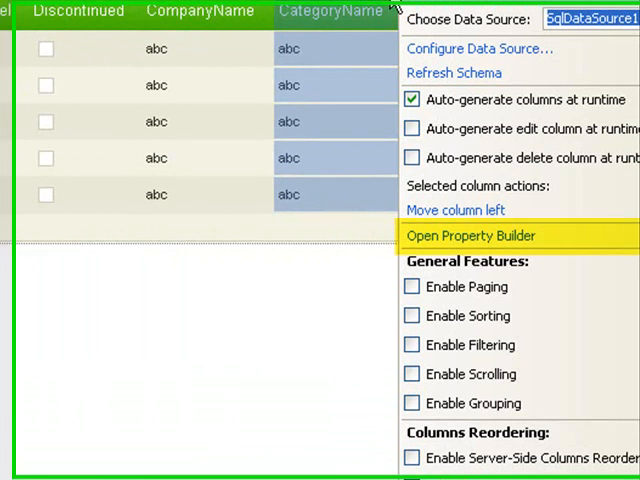
{"action": "mouse_move", "coordinate": [465, 236]}
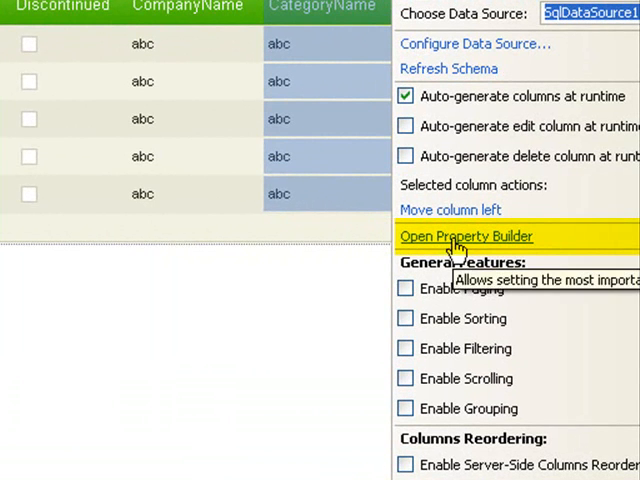
{"action": "left_click", "coordinate": [465, 237]}
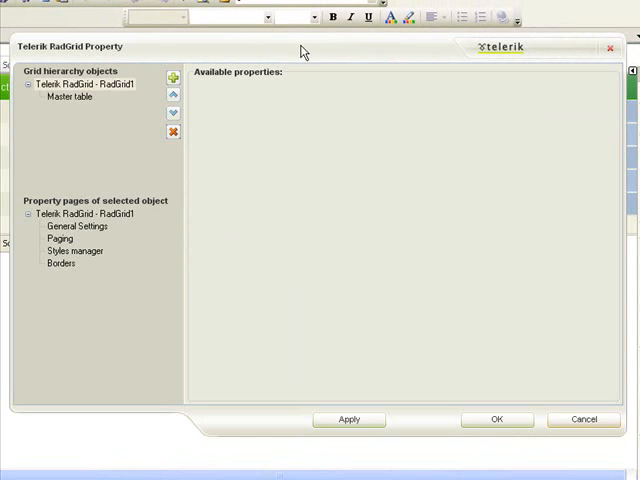
- Delete the CompanyName and CategoryName columns from Master table's selected columns
{"action": "left_click", "coordinate": [69, 98]}
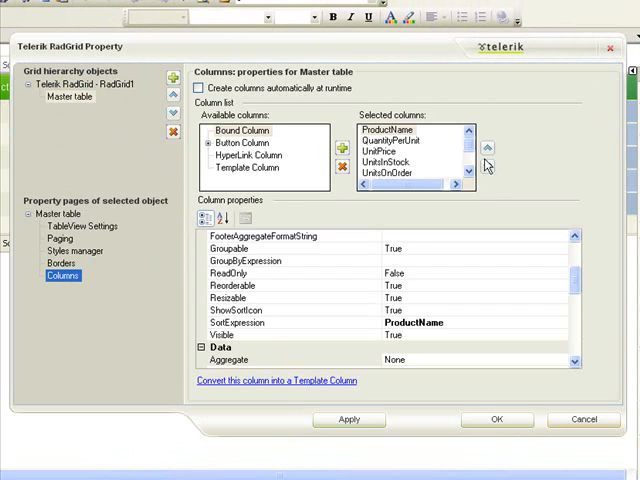
{"action": "left_click", "coordinate": [489, 163]}
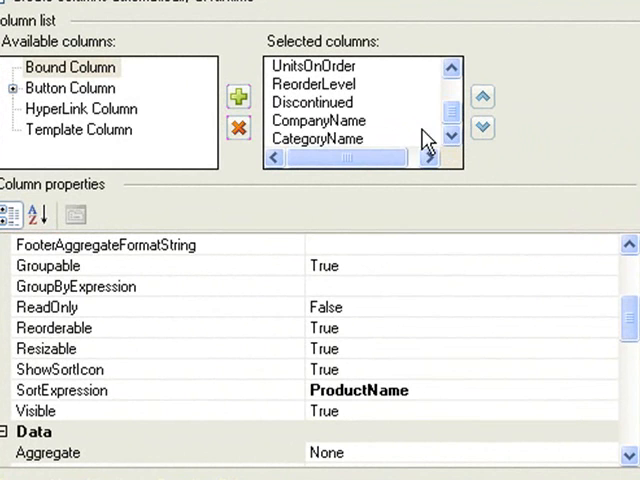
{"action": "left_click", "coordinate": [318, 138]}
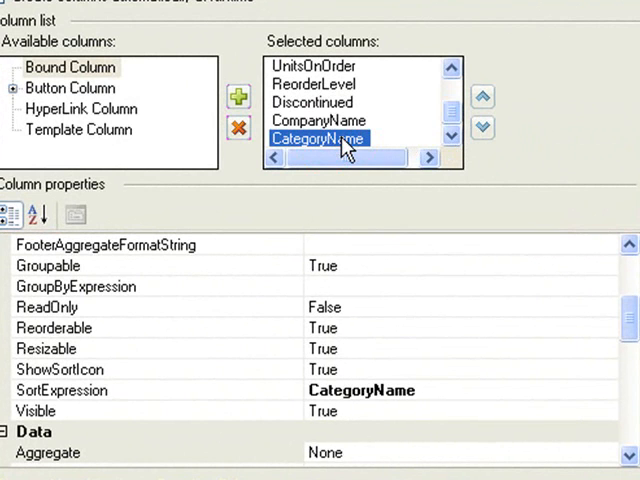
{"action": "left_click", "coordinate": [320, 120]}
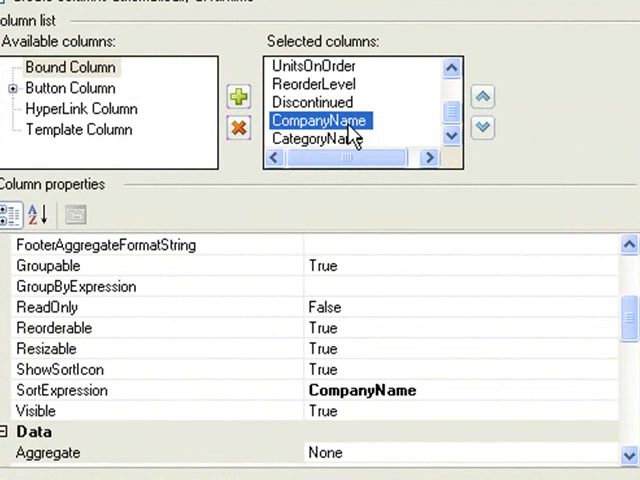
{"action": "mouse_move", "coordinate": [332, 148]}
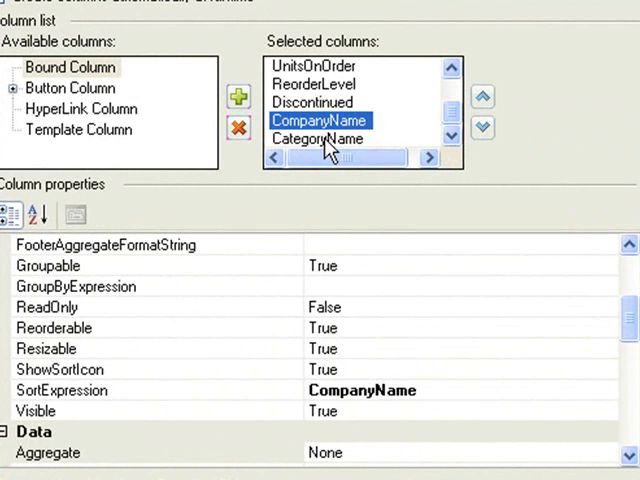
{"action": "mouse_move", "coordinate": [330, 147]}
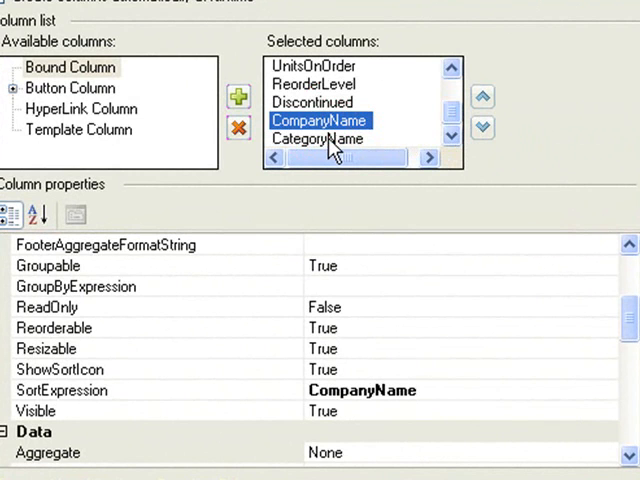
{"action": "left_click", "coordinate": [238, 130]}
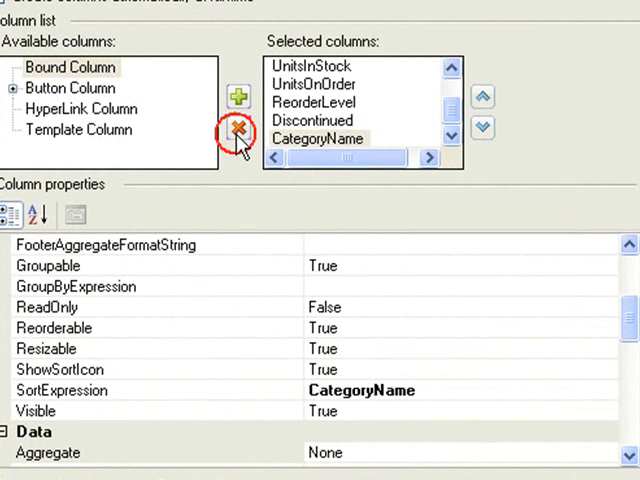
{"action": "left_click", "coordinate": [238, 129]}
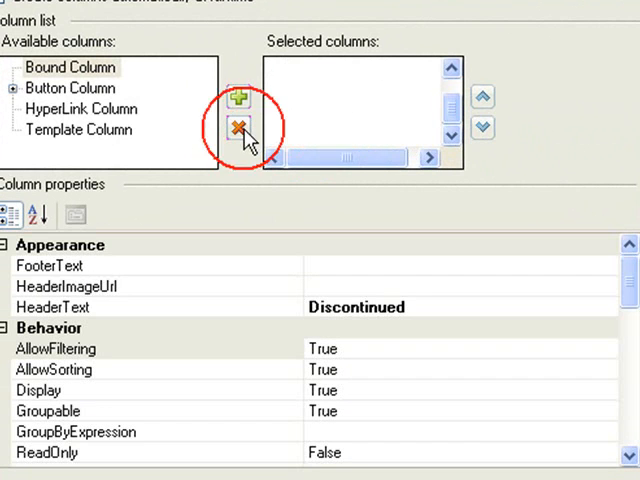
{"action": "left_click", "coordinate": [238, 98]}
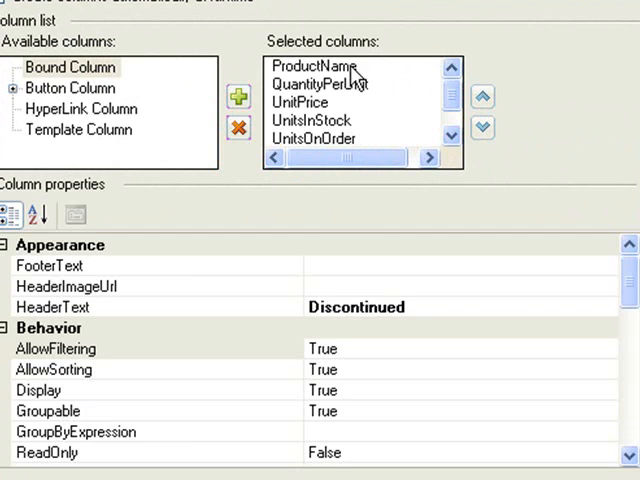
- Rename column headers to Product, Quantity Per Unit, Unit Price and Reorder Level
{"action": "left_click", "coordinate": [312, 66]}
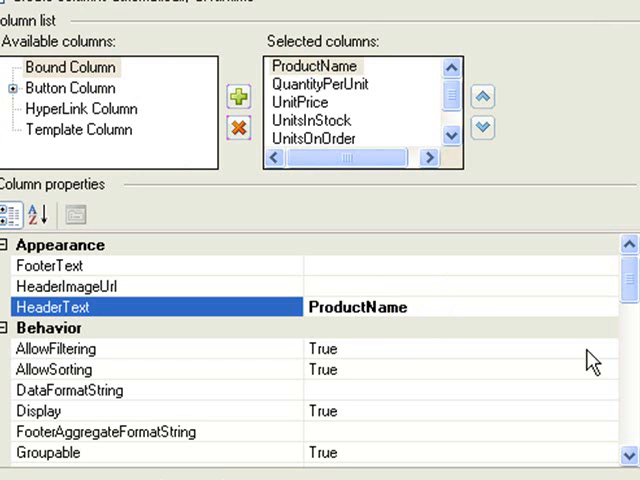
{"action": "type", "text": "Product"}
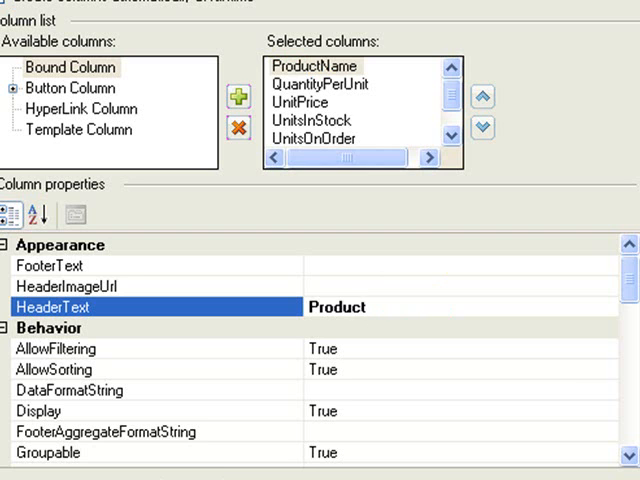
{"action": "left_click", "coordinate": [320, 84]}
{"action": "type", "text": "Quantity Per Unit"}
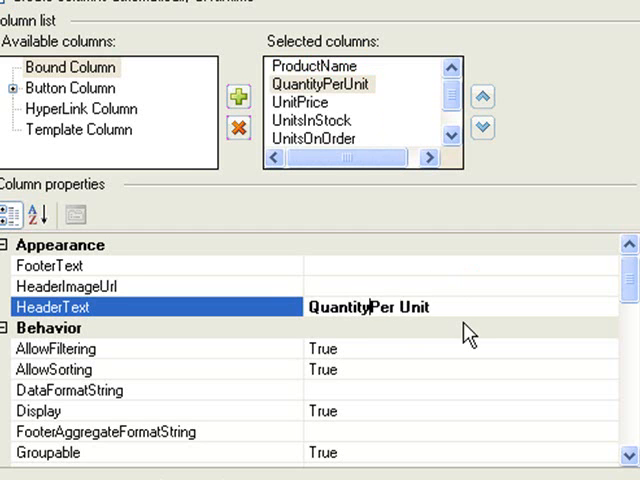
{"action": "left_click", "coordinate": [300, 102]}
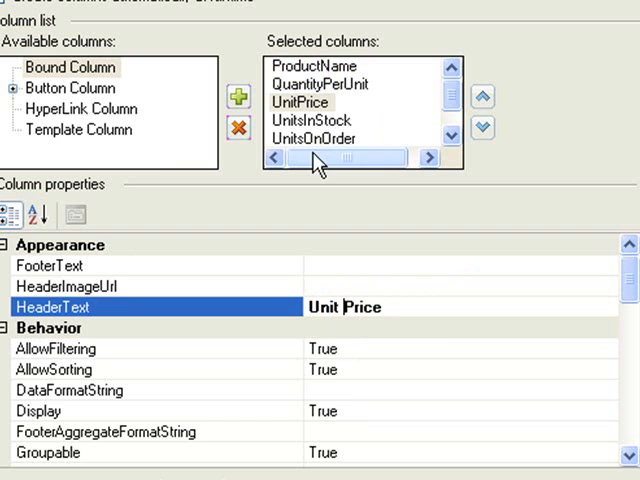
{"action": "left_click", "coordinate": [322, 120]}
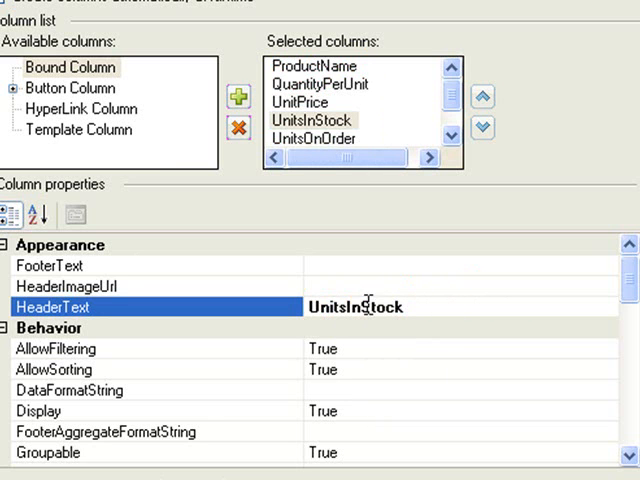
{"action": "left_click", "coordinate": [318, 138]}
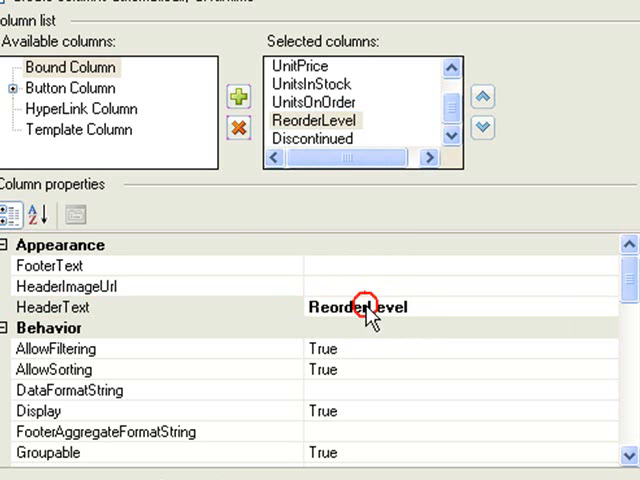
{"action": "scroll", "scroll_direction": "down", "scroll_amount": 3}
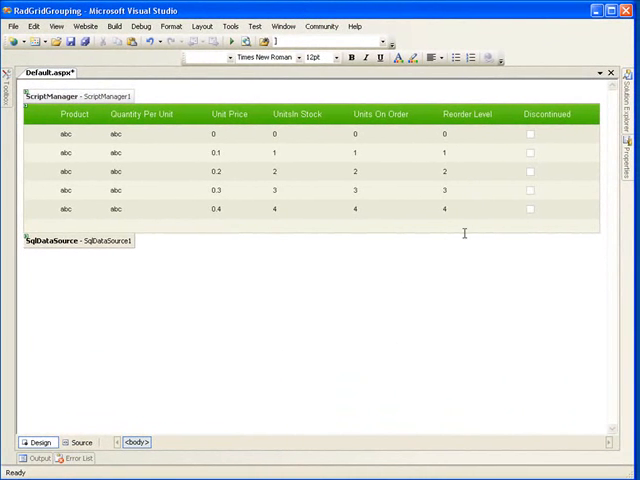
{"action": "mouse_move", "coordinate": [298, 300]}
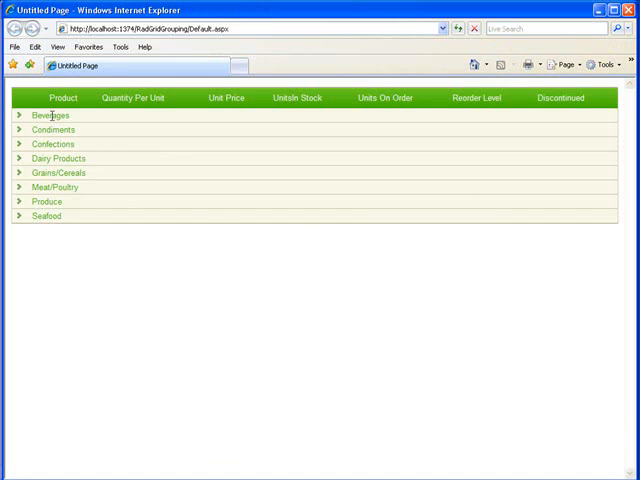
{"action": "mouse_move", "coordinate": [51, 129]}
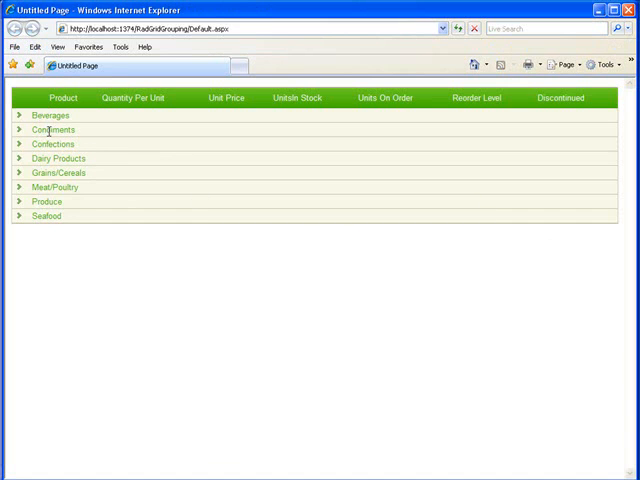
{"action": "mouse_move", "coordinate": [83, 157]}
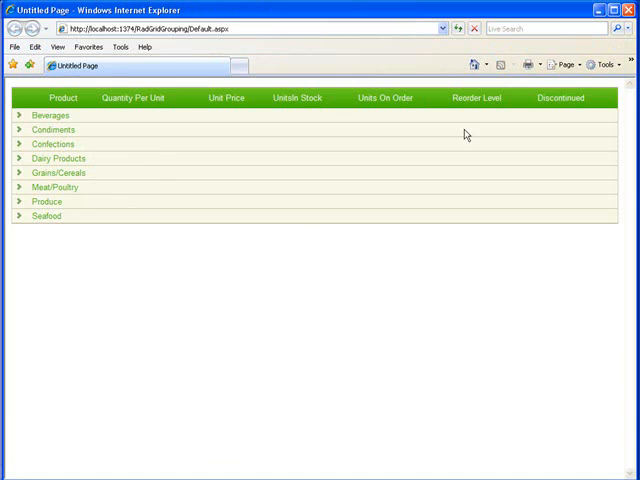
{"action": "mouse_move", "coordinate": [224, 97]}
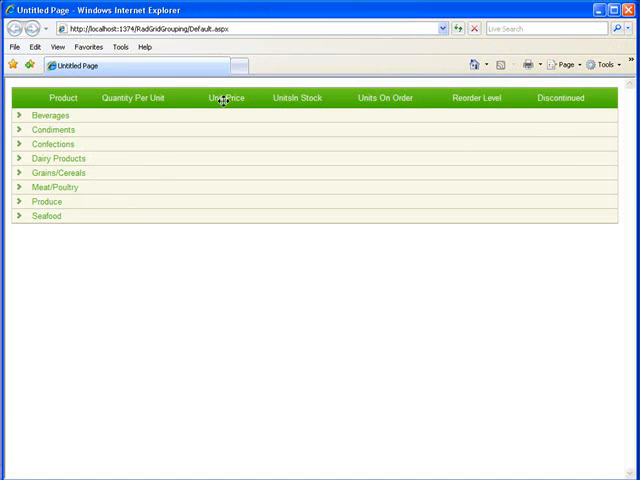
{"action": "mouse_move", "coordinate": [15, 115]}
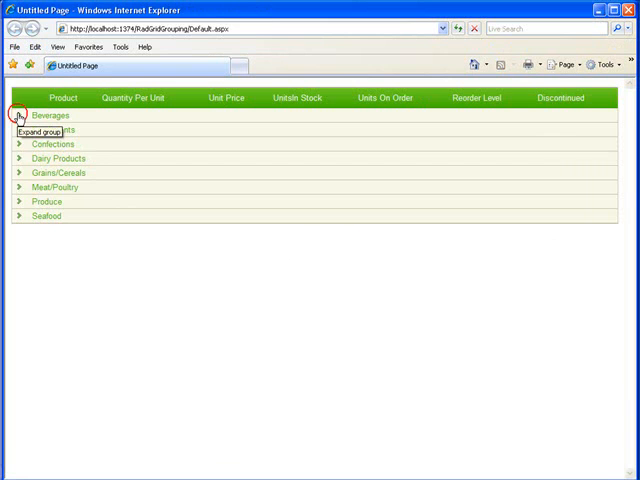
- Expand the Beverages group and its Exotic Liquids subgroup to show Chai and Chang
{"action": "left_click", "coordinate": [14, 115]}
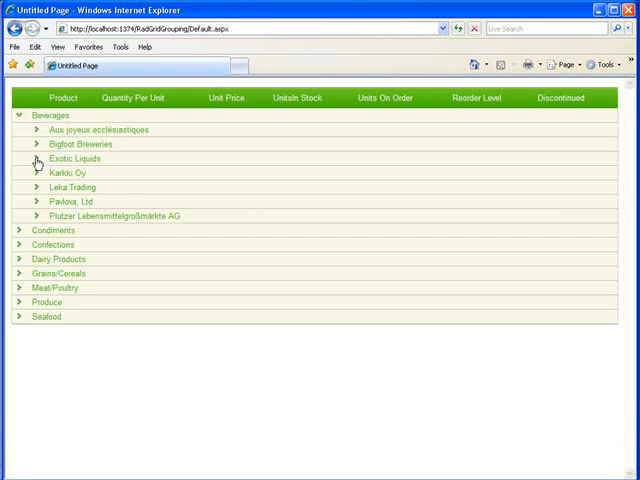
{"action": "left_click", "coordinate": [35, 158]}
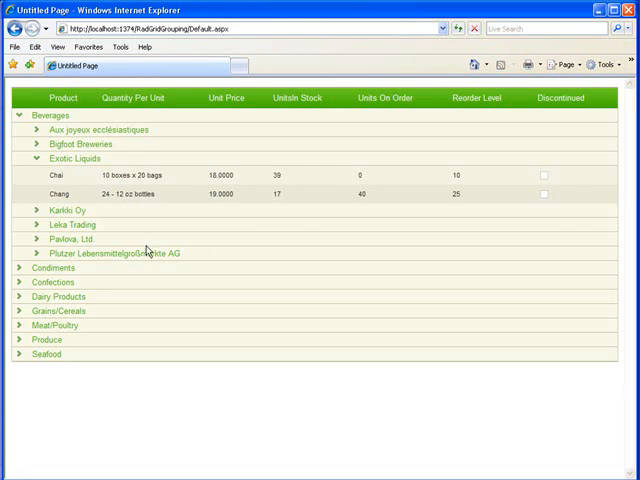
{"action": "mouse_move", "coordinate": [478, 188]}
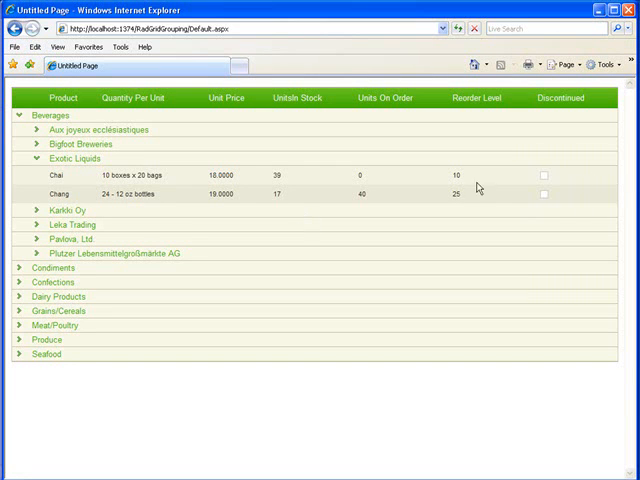
{"action": "mouse_move", "coordinate": [582, 182]}
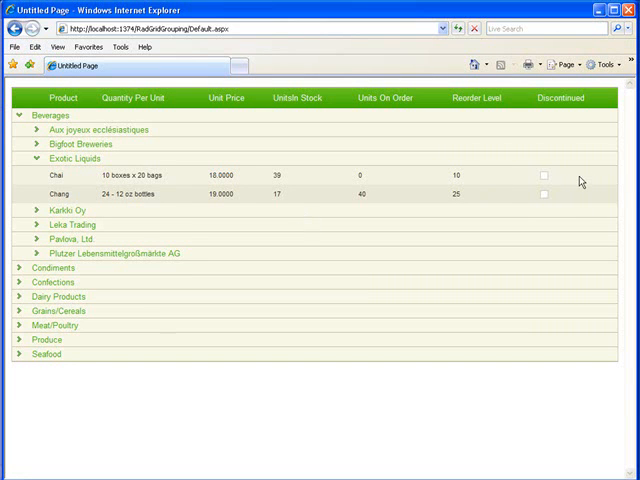
{"action": "mouse_move", "coordinate": [65, 128]}
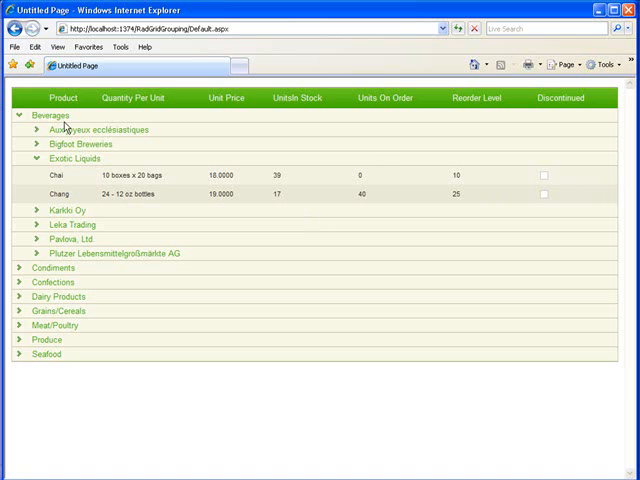
{"action": "mouse_move", "coordinate": [135, 182]}
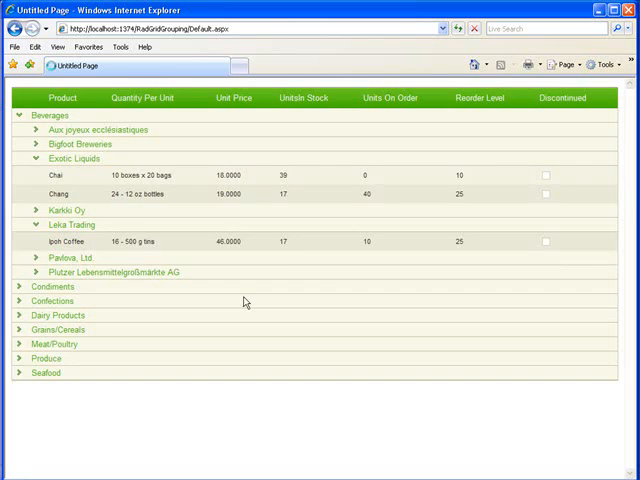
{"action": "mouse_move", "coordinate": [78, 138]}
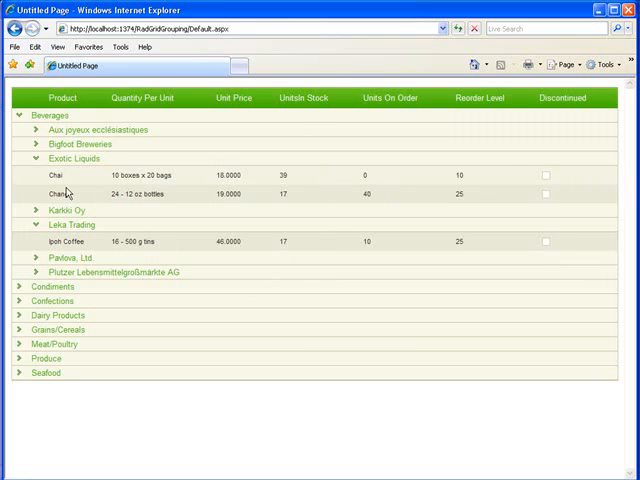
{"action": "mouse_move", "coordinate": [578, 199]}
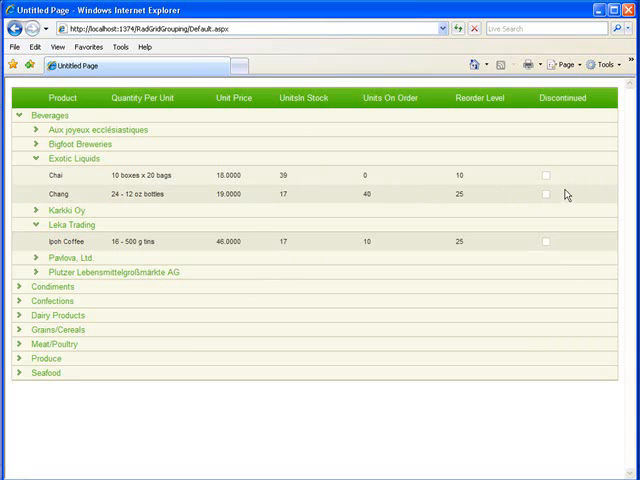
{"action": "mouse_move", "coordinate": [275, 200]}
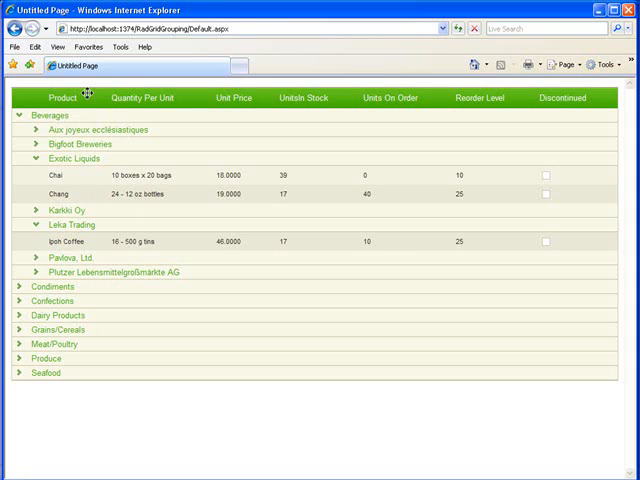
{"action": "mouse_move", "coordinate": [72, 200]}
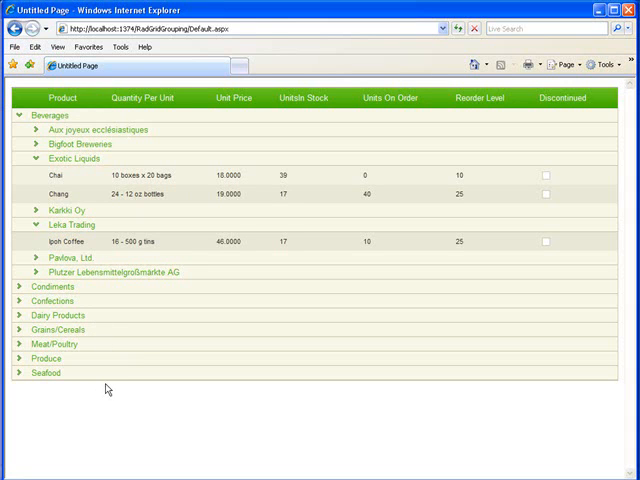
{"action": "mouse_move", "coordinate": [141, 285]}
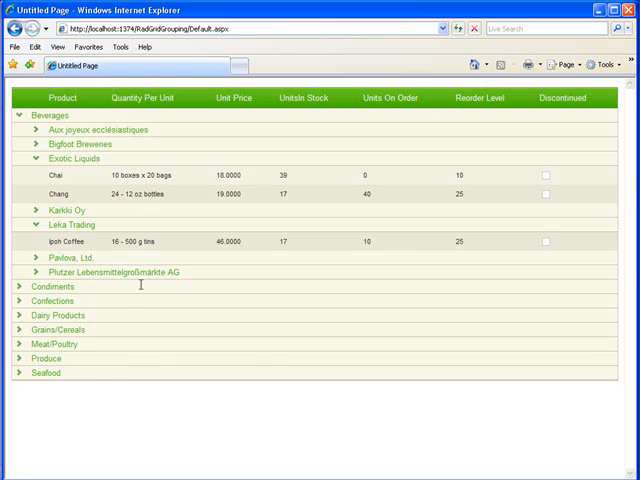
{"action": "mouse_move", "coordinate": [85, 197]}
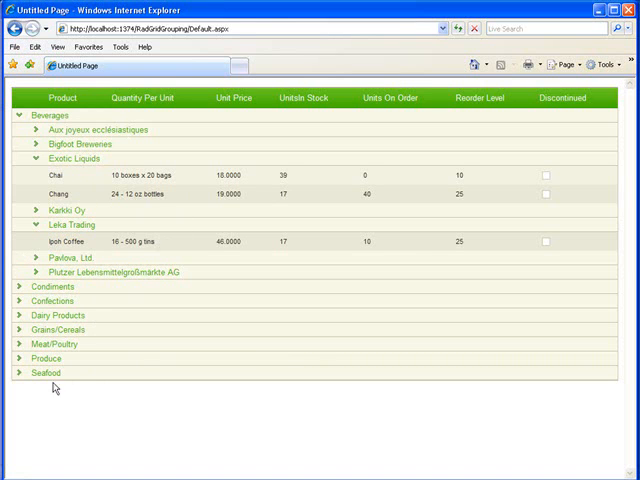
{"action": "mouse_move", "coordinate": [568, 294]}
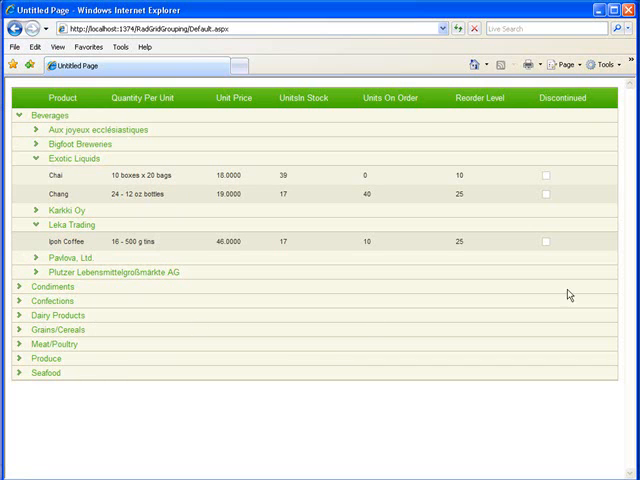
{"action": "mouse_move", "coordinate": [337, 322]}
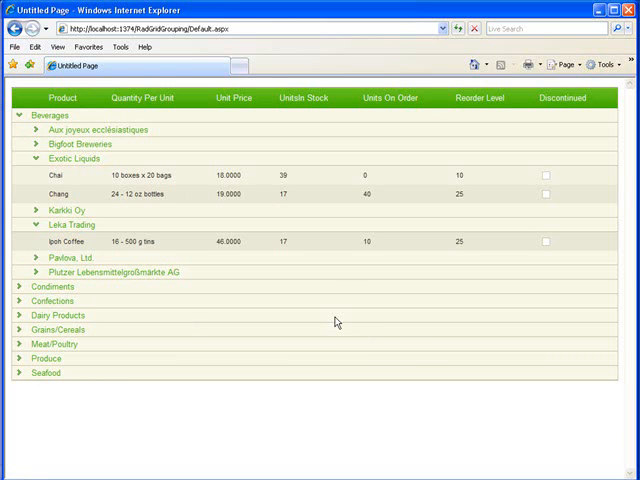
{"action": "mouse_move", "coordinate": [512, 280]}
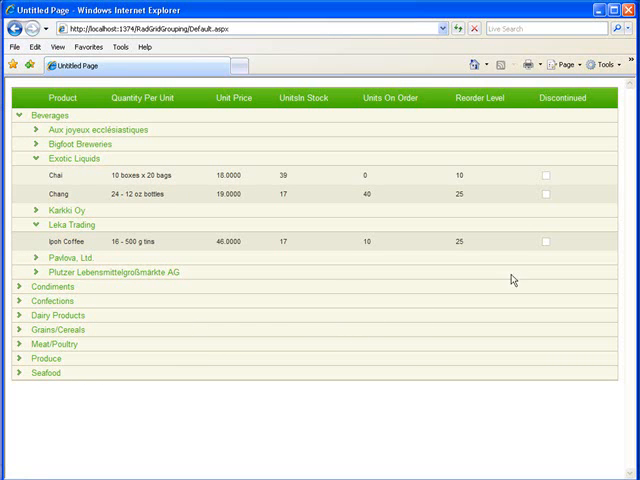
{"action": "mouse_move", "coordinate": [283, 199]}
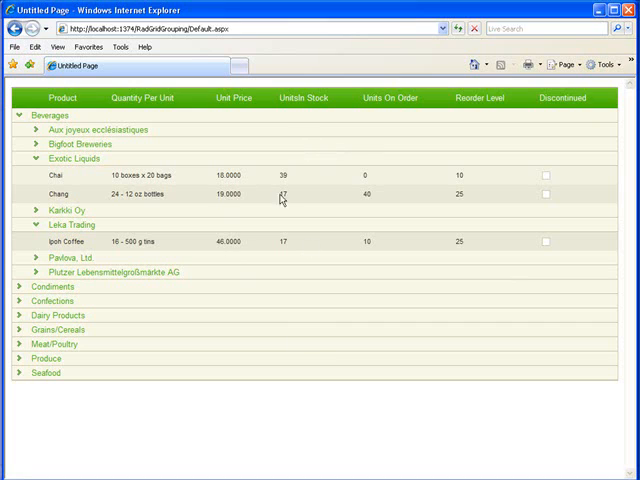